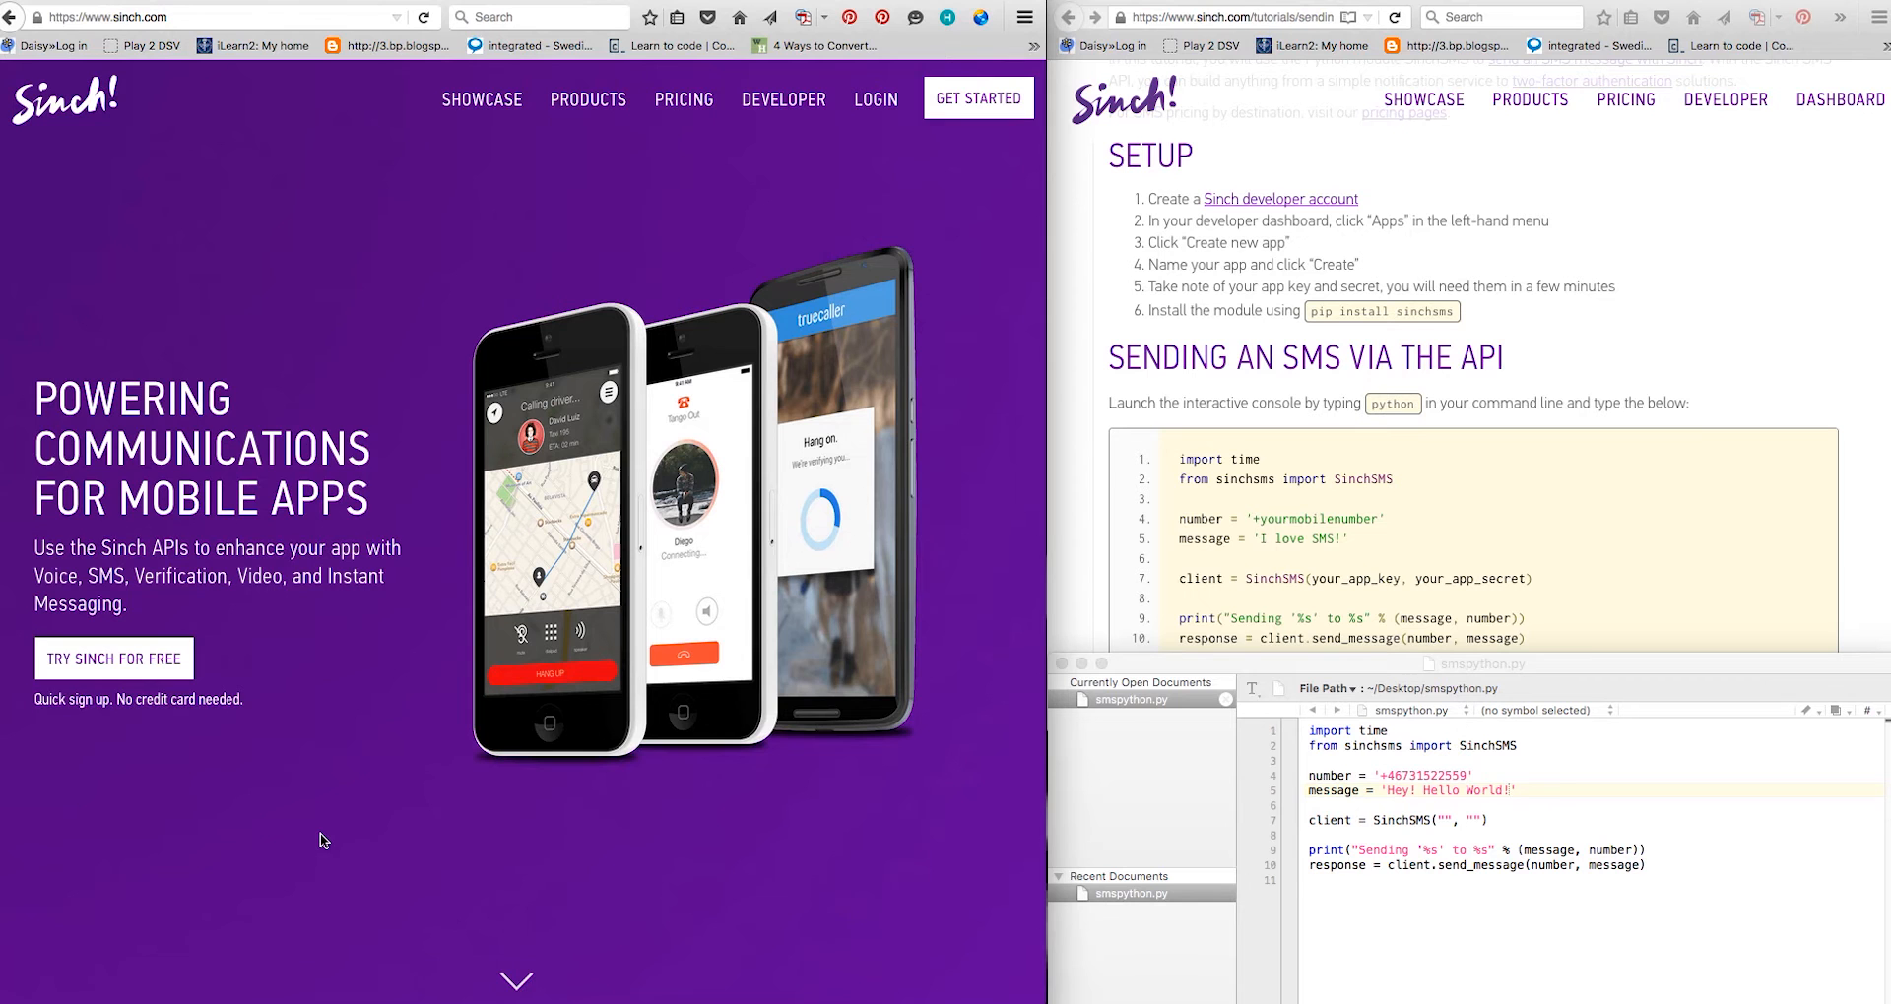
{"action": "mouse_move", "coordinate": [934, 328]}
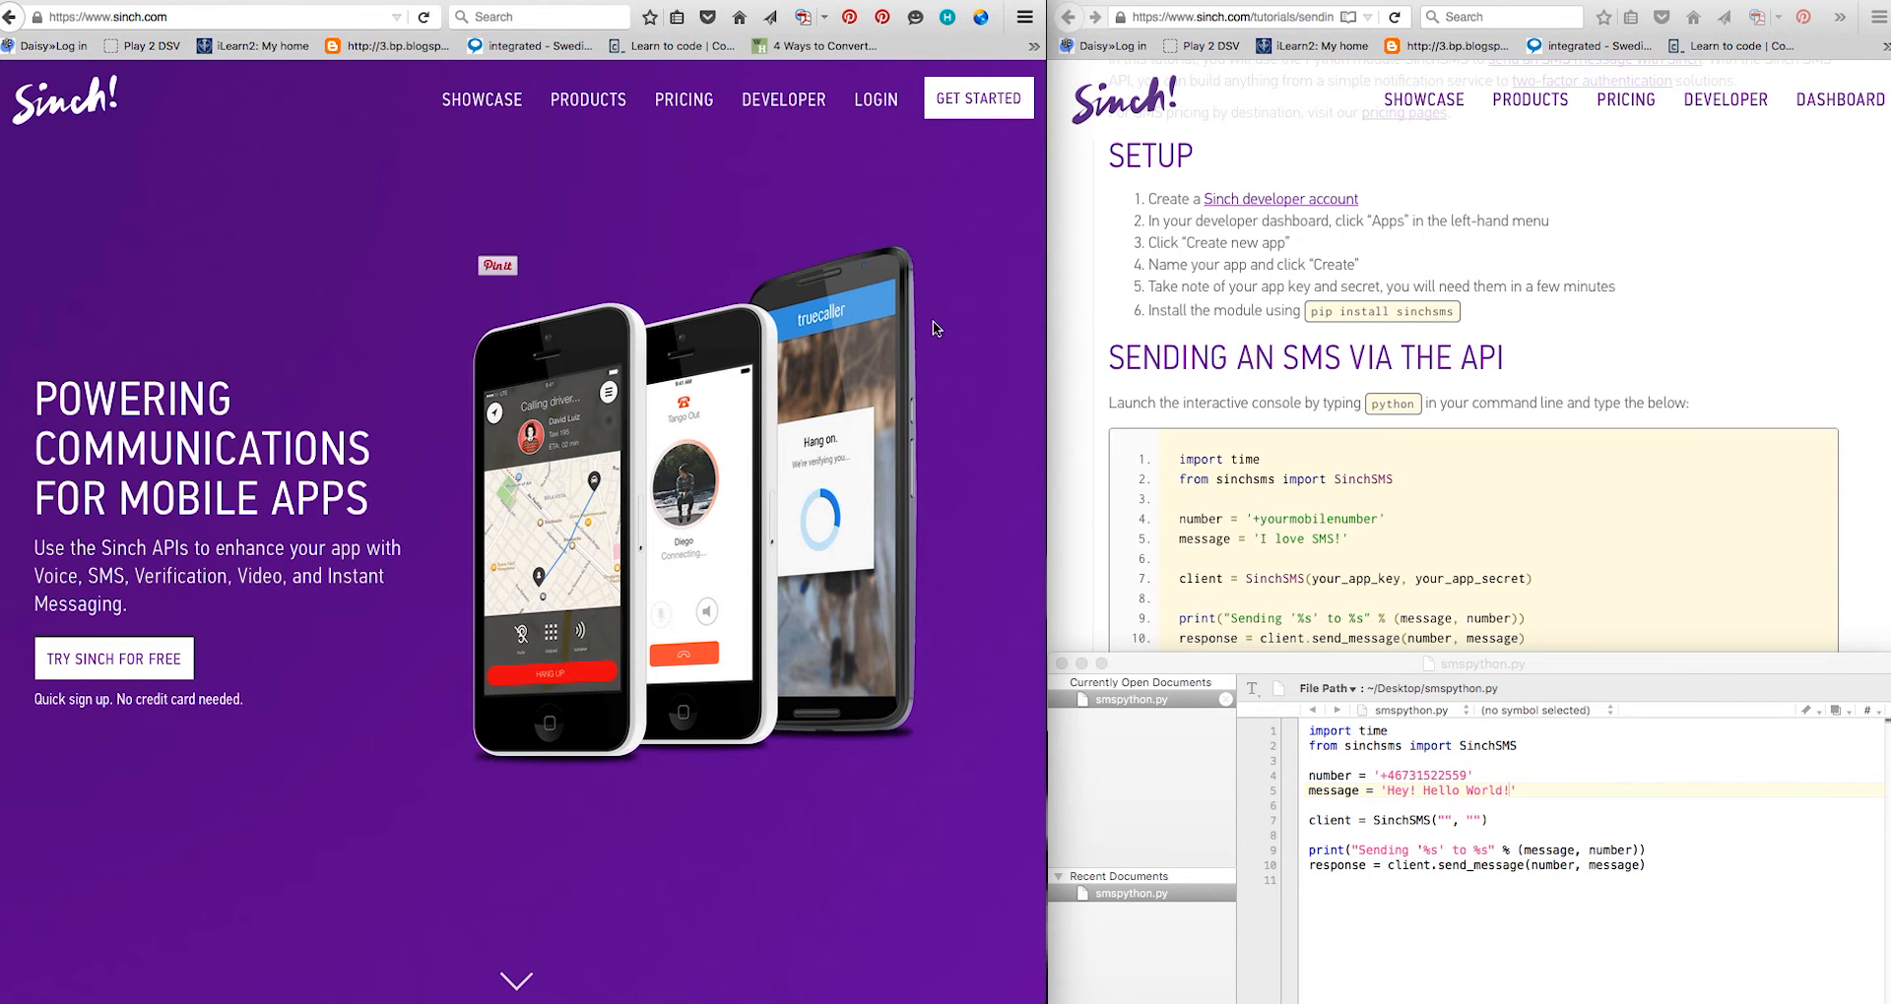
Step: Log in to Sinch with the sinch.demo account email and password
{"action": "left_click", "coordinate": [874, 98]}
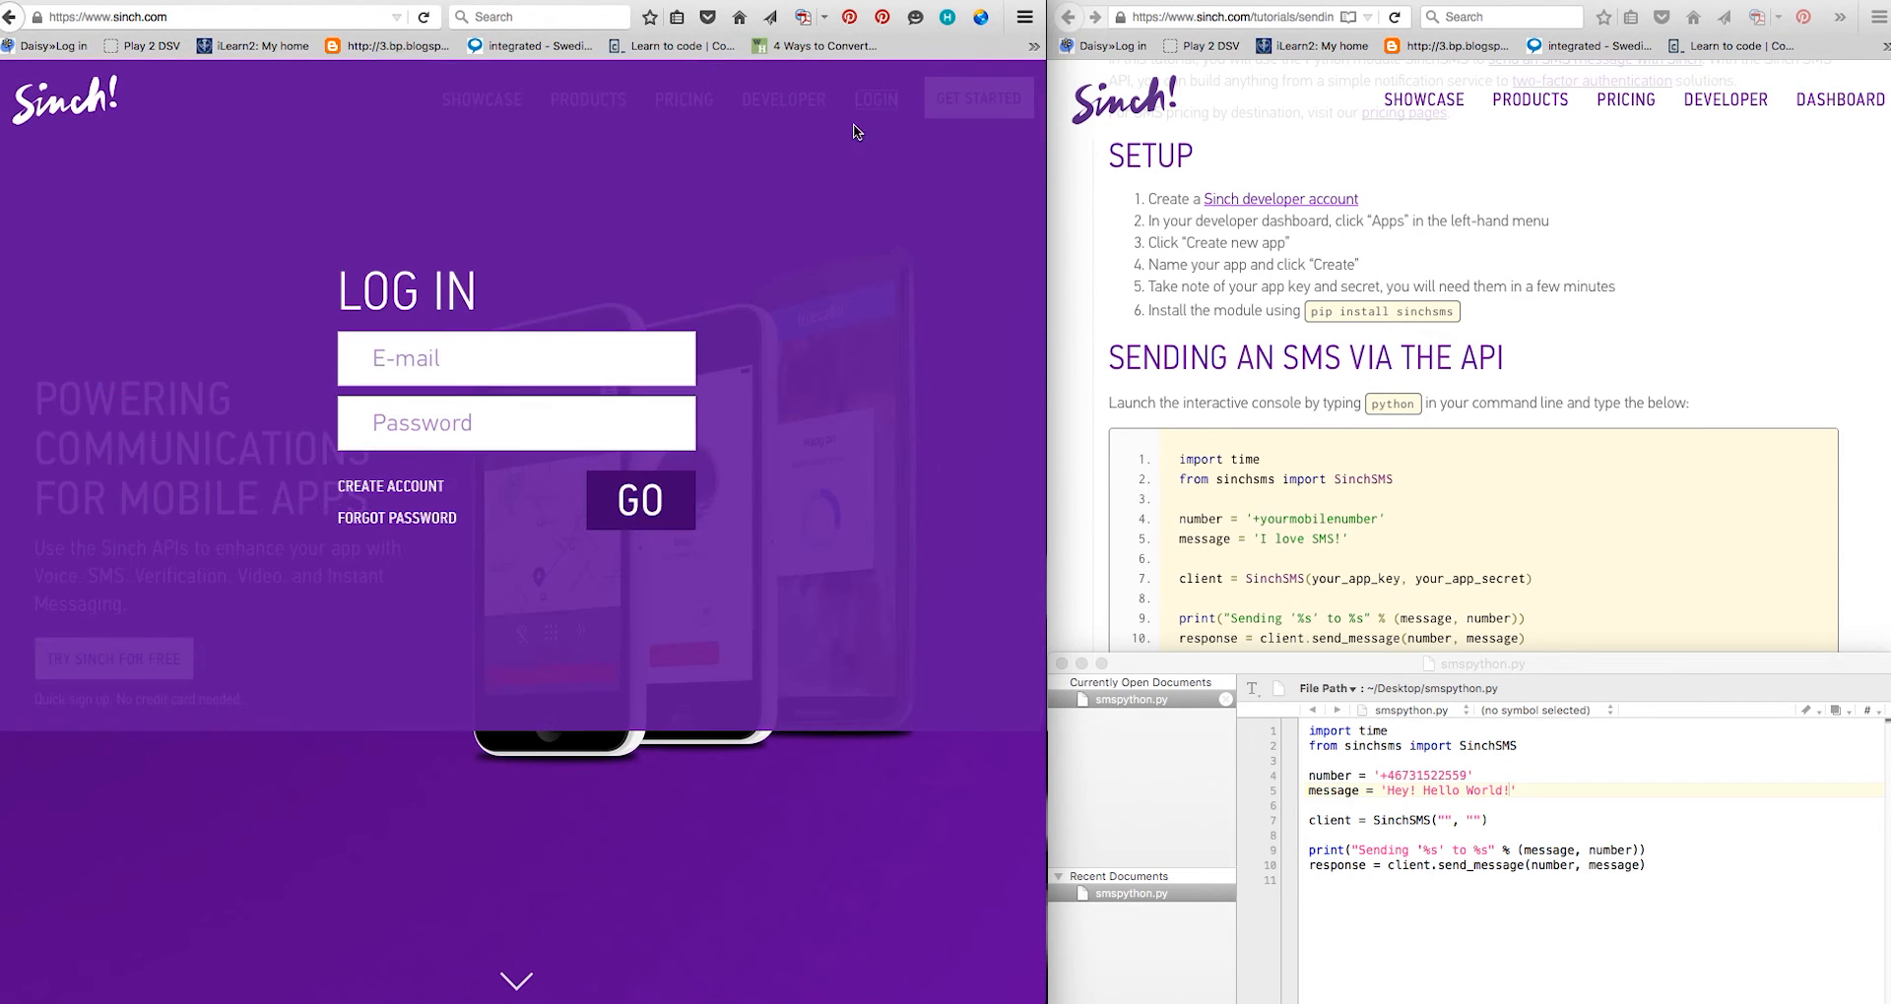
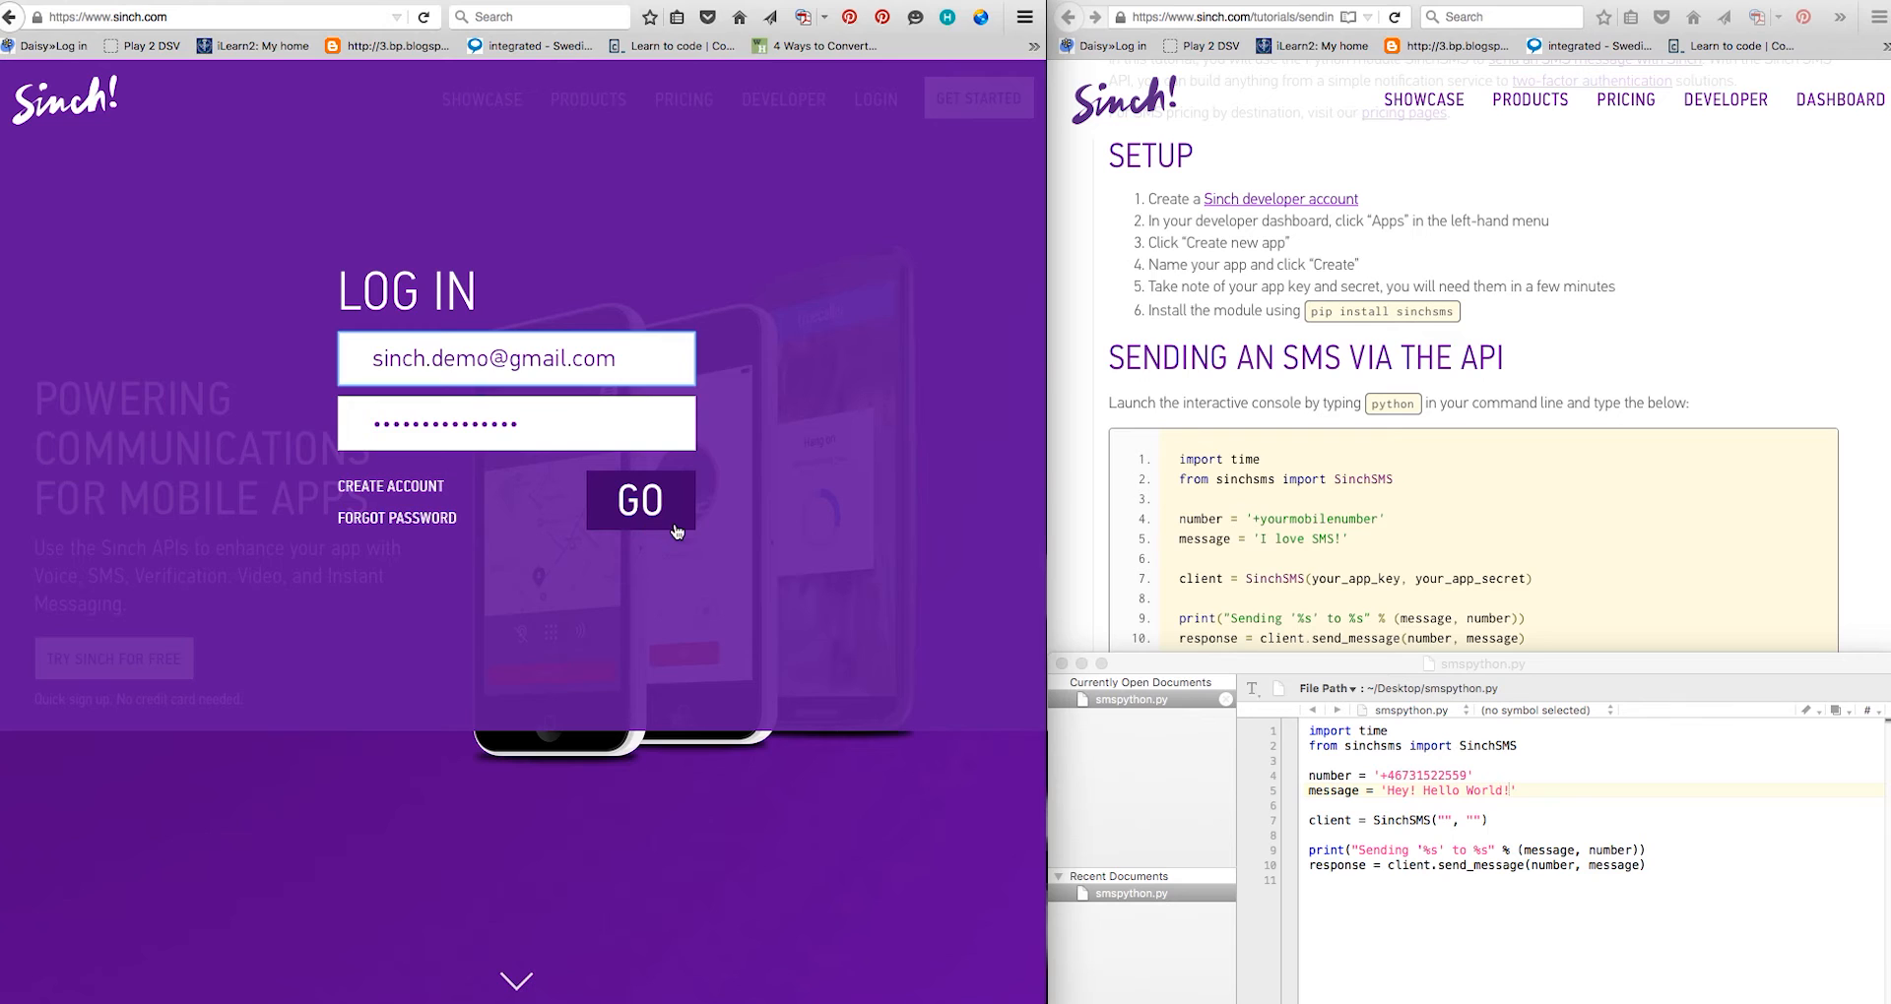
{"action": "left_click", "coordinate": [640, 500]}
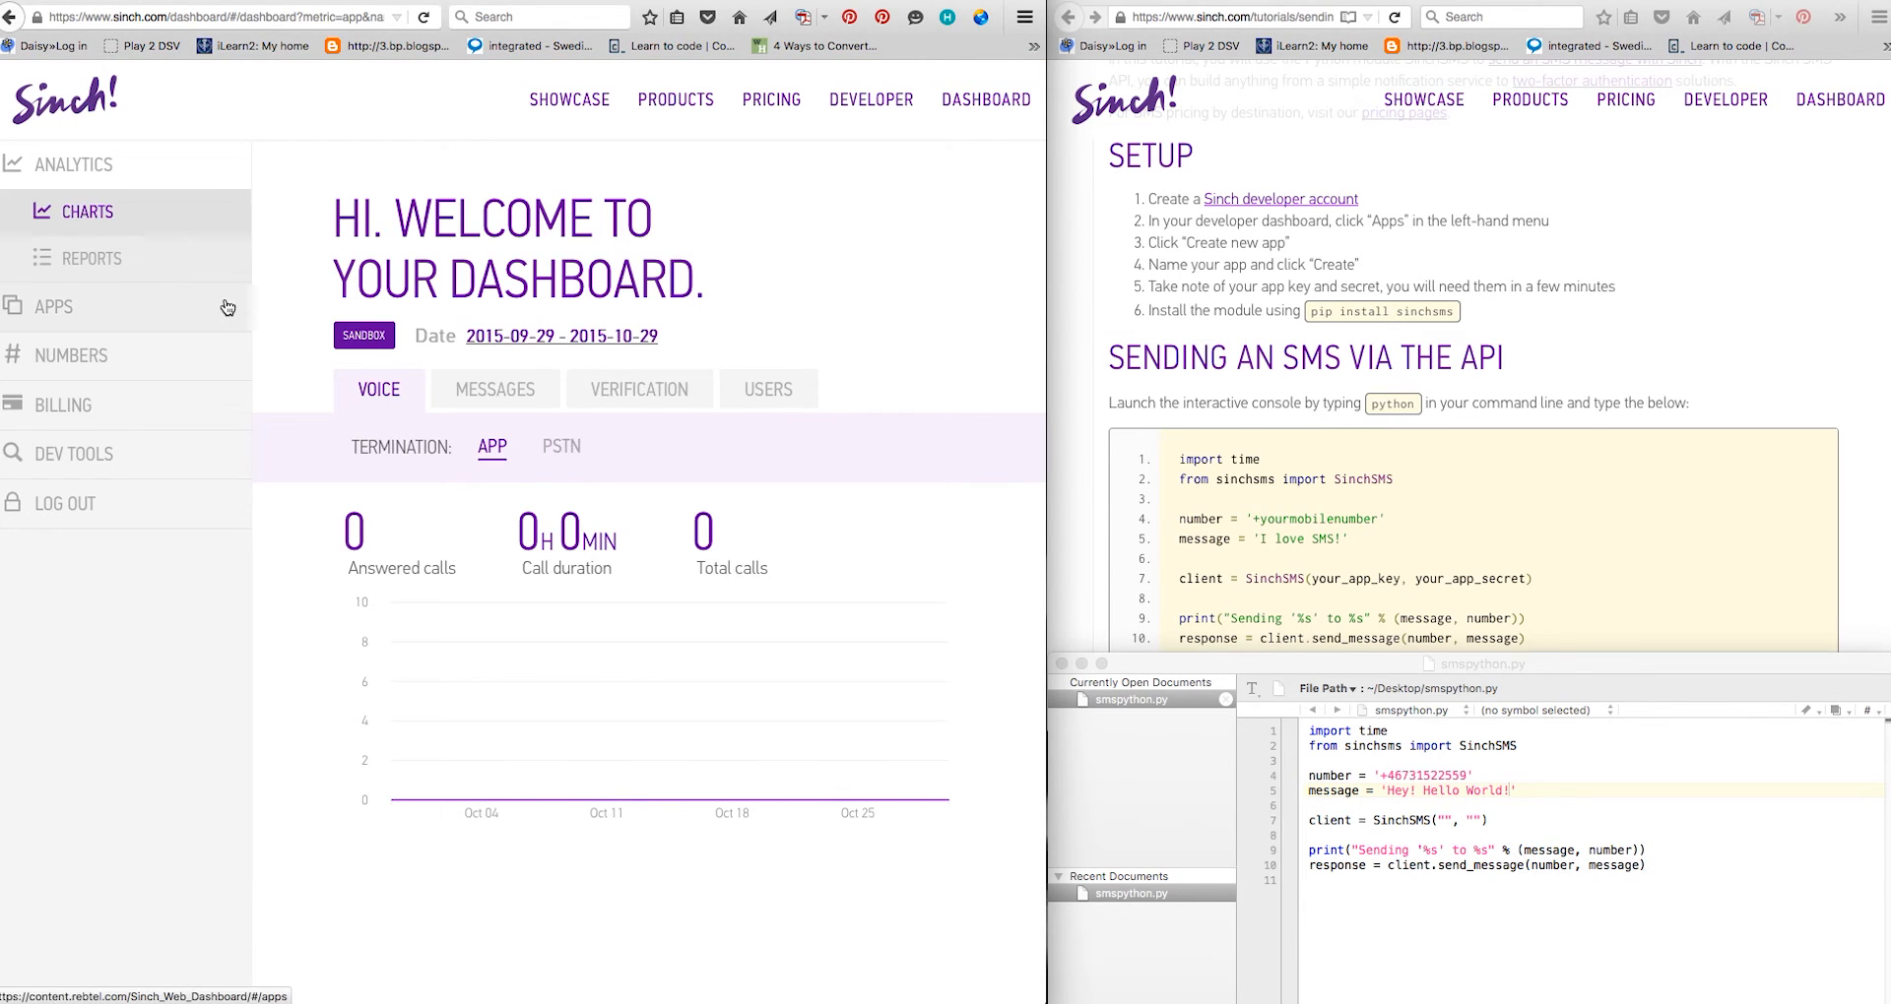
Step: Start a new sandbox app from the Apps list and name it 'SMS API Python'
{"action": "left_click", "coordinate": [53, 307]}
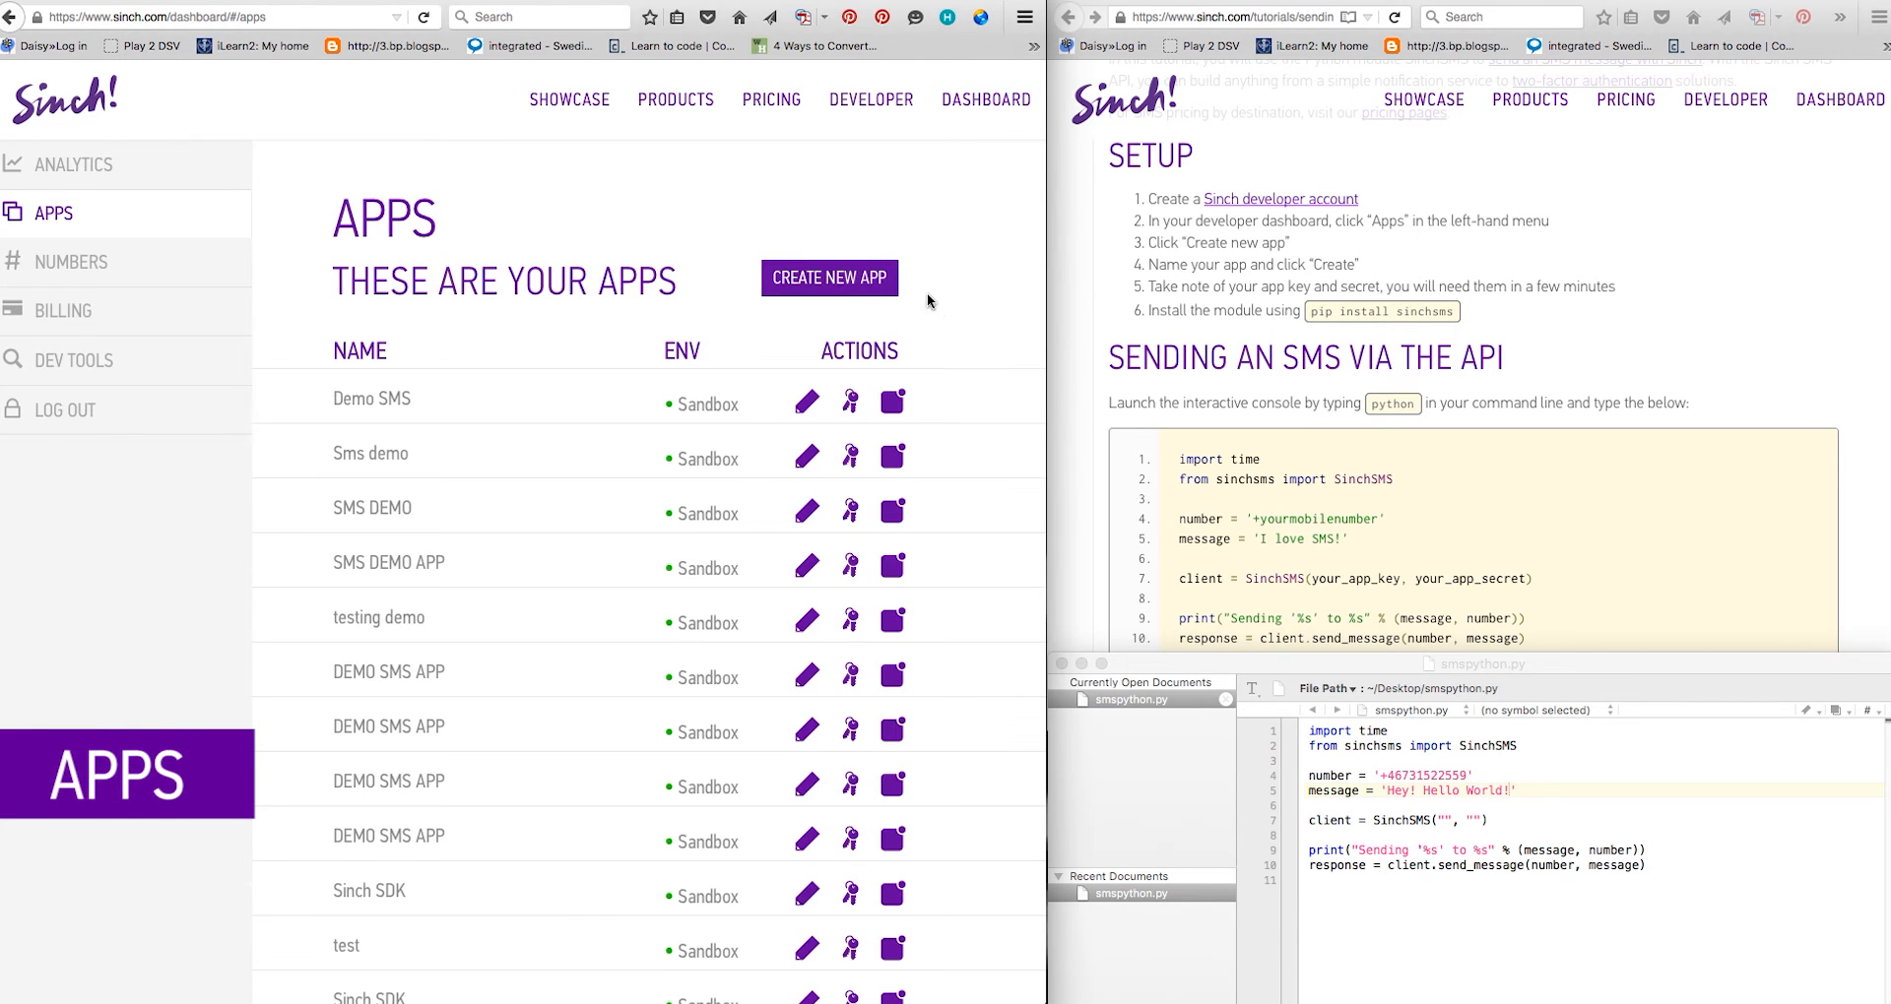
{"action": "left_click", "coordinate": [828, 279]}
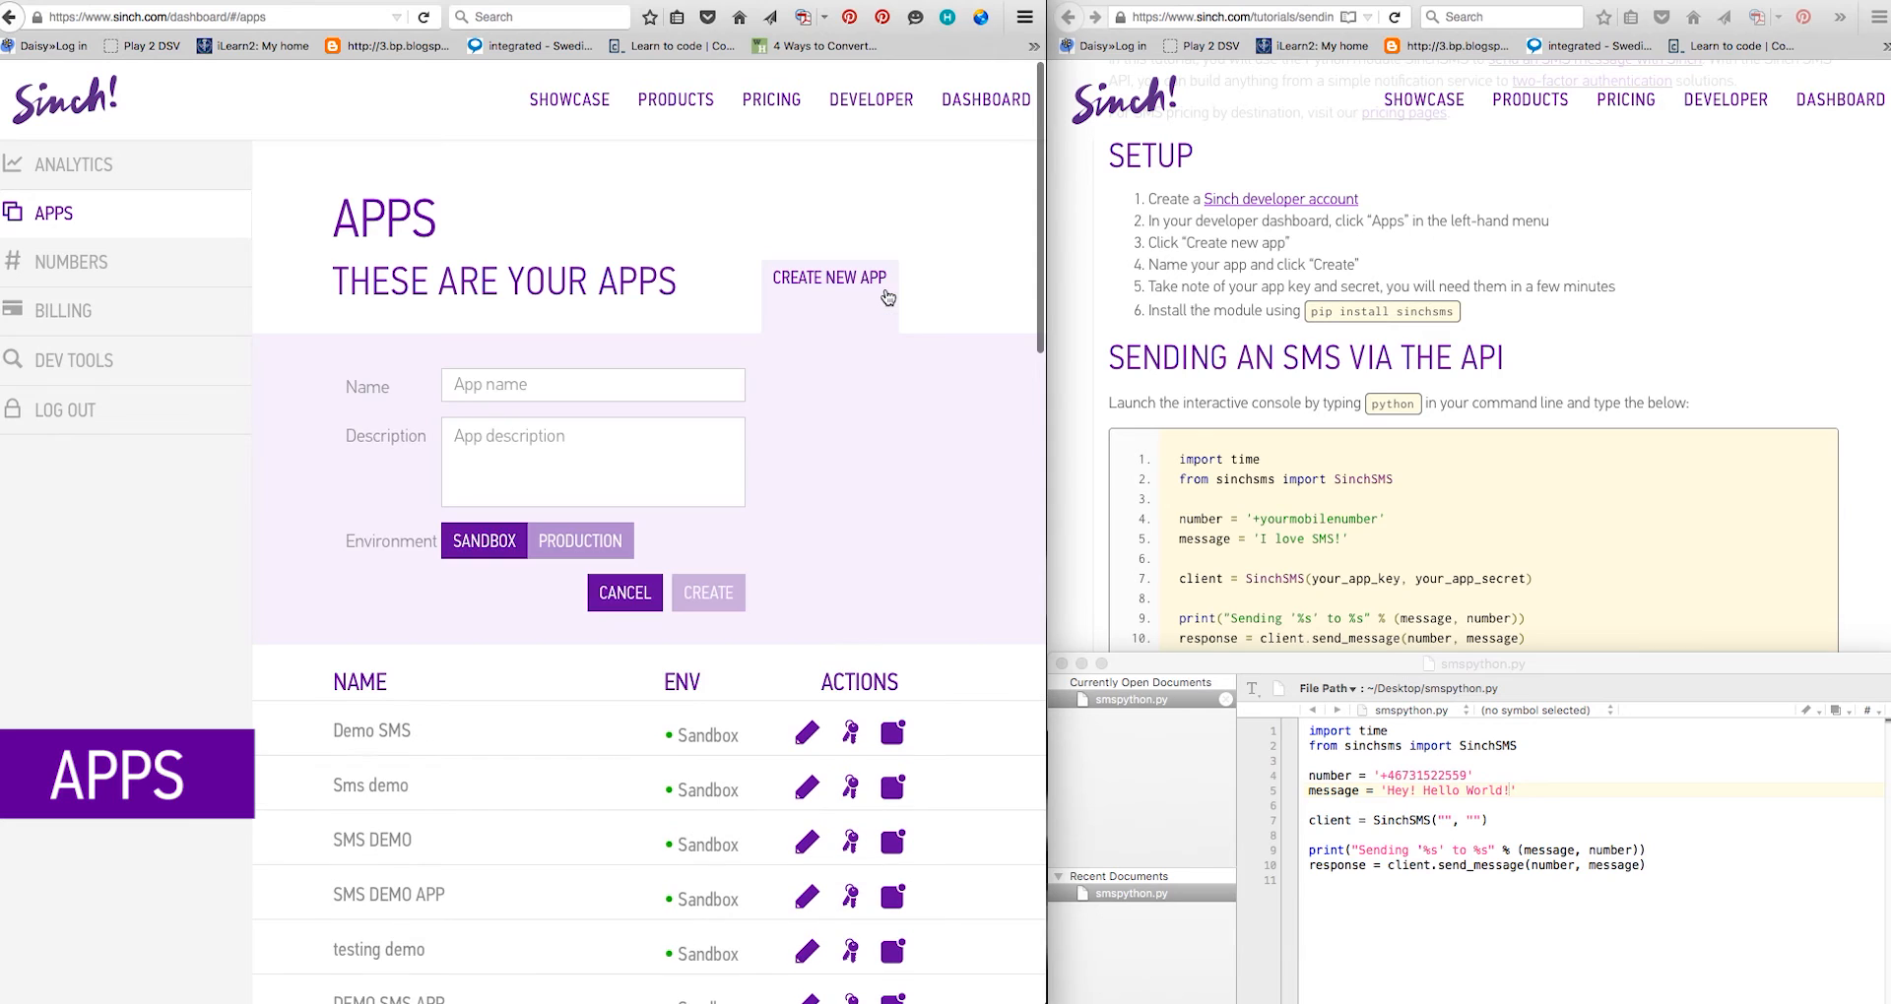
{"action": "left_click", "coordinate": [592, 383]}
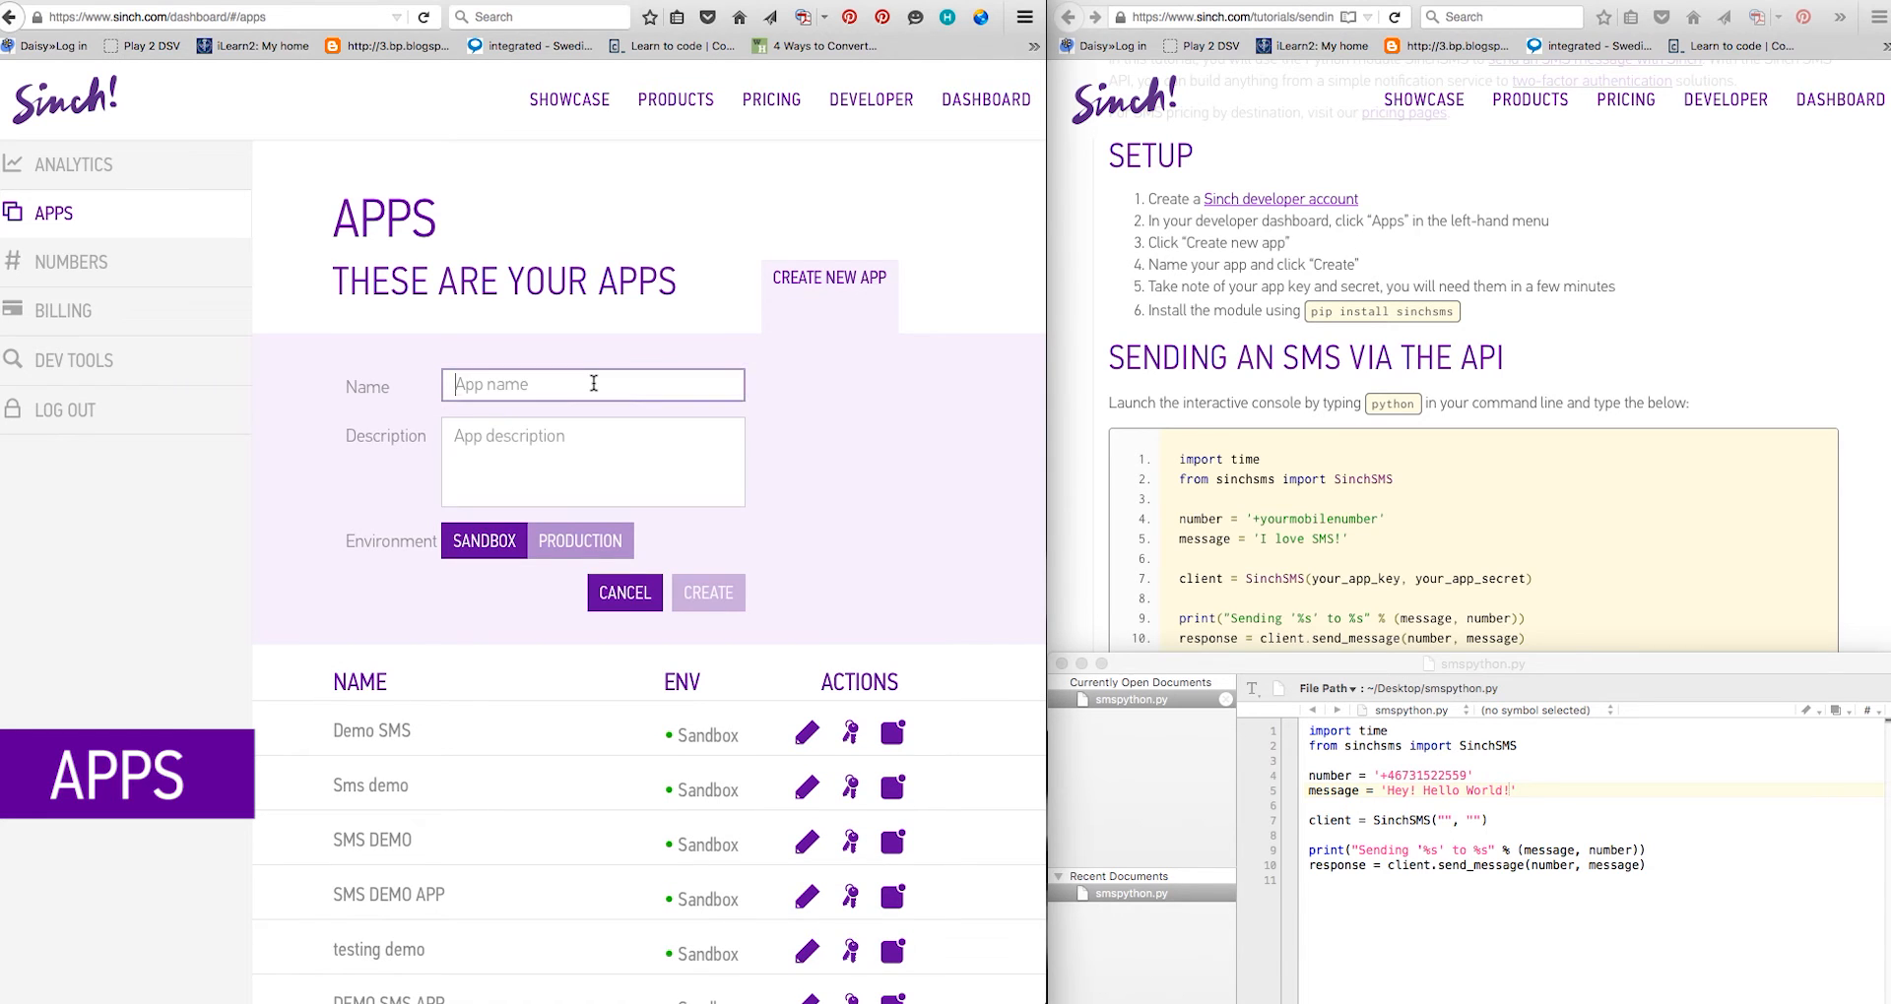
{"action": "type", "text": "SMS"}
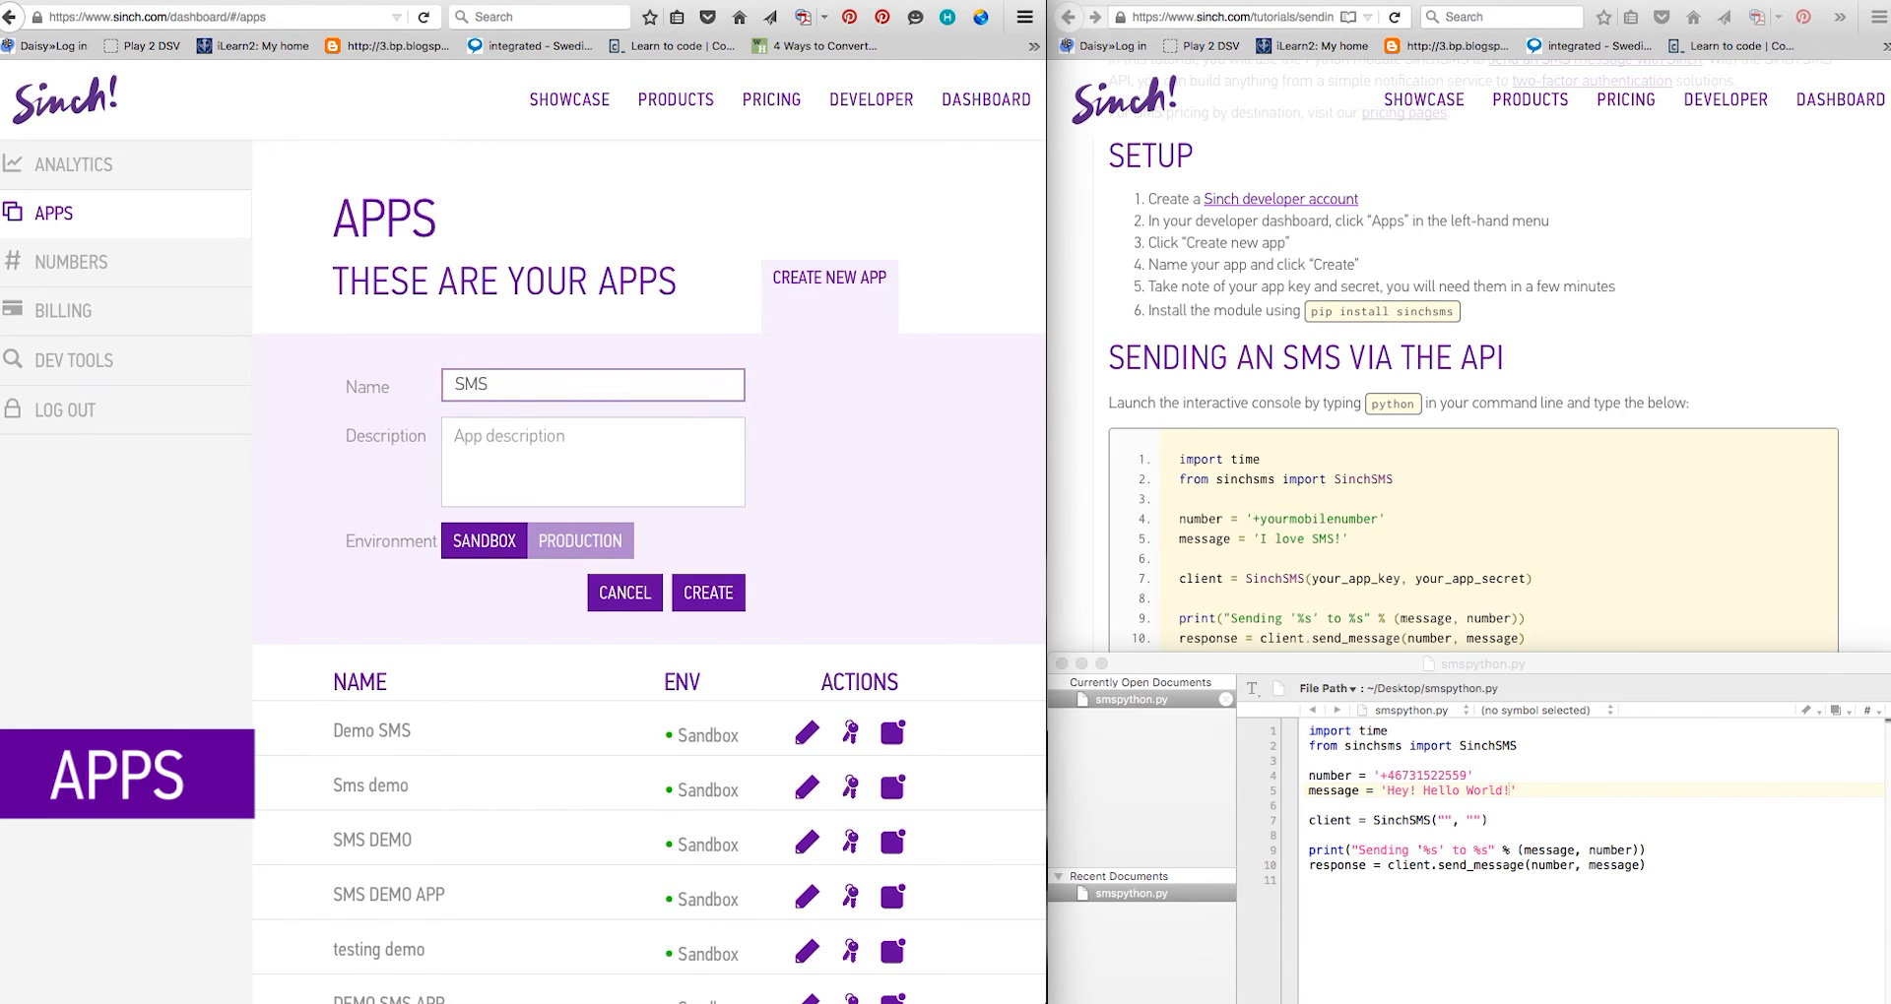
{"action": "type", "text": "API Python"}
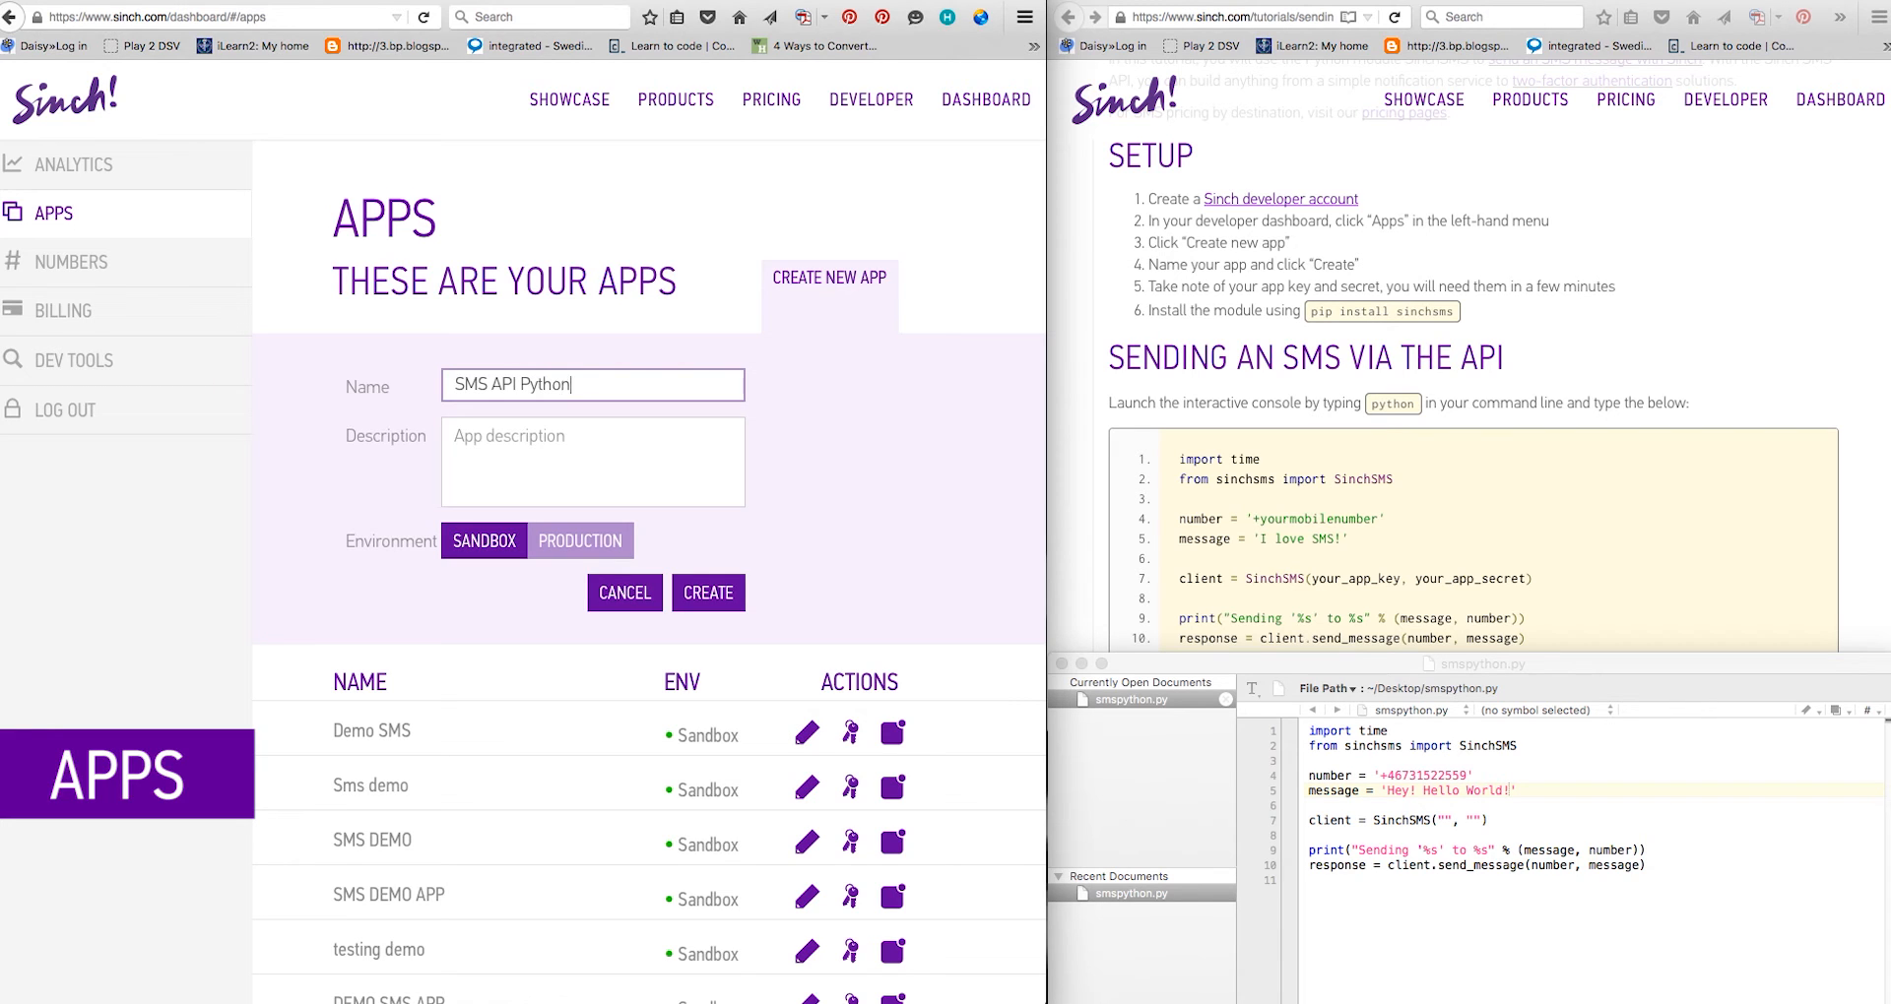
{"action": "mouse_move", "coordinate": [708, 592]}
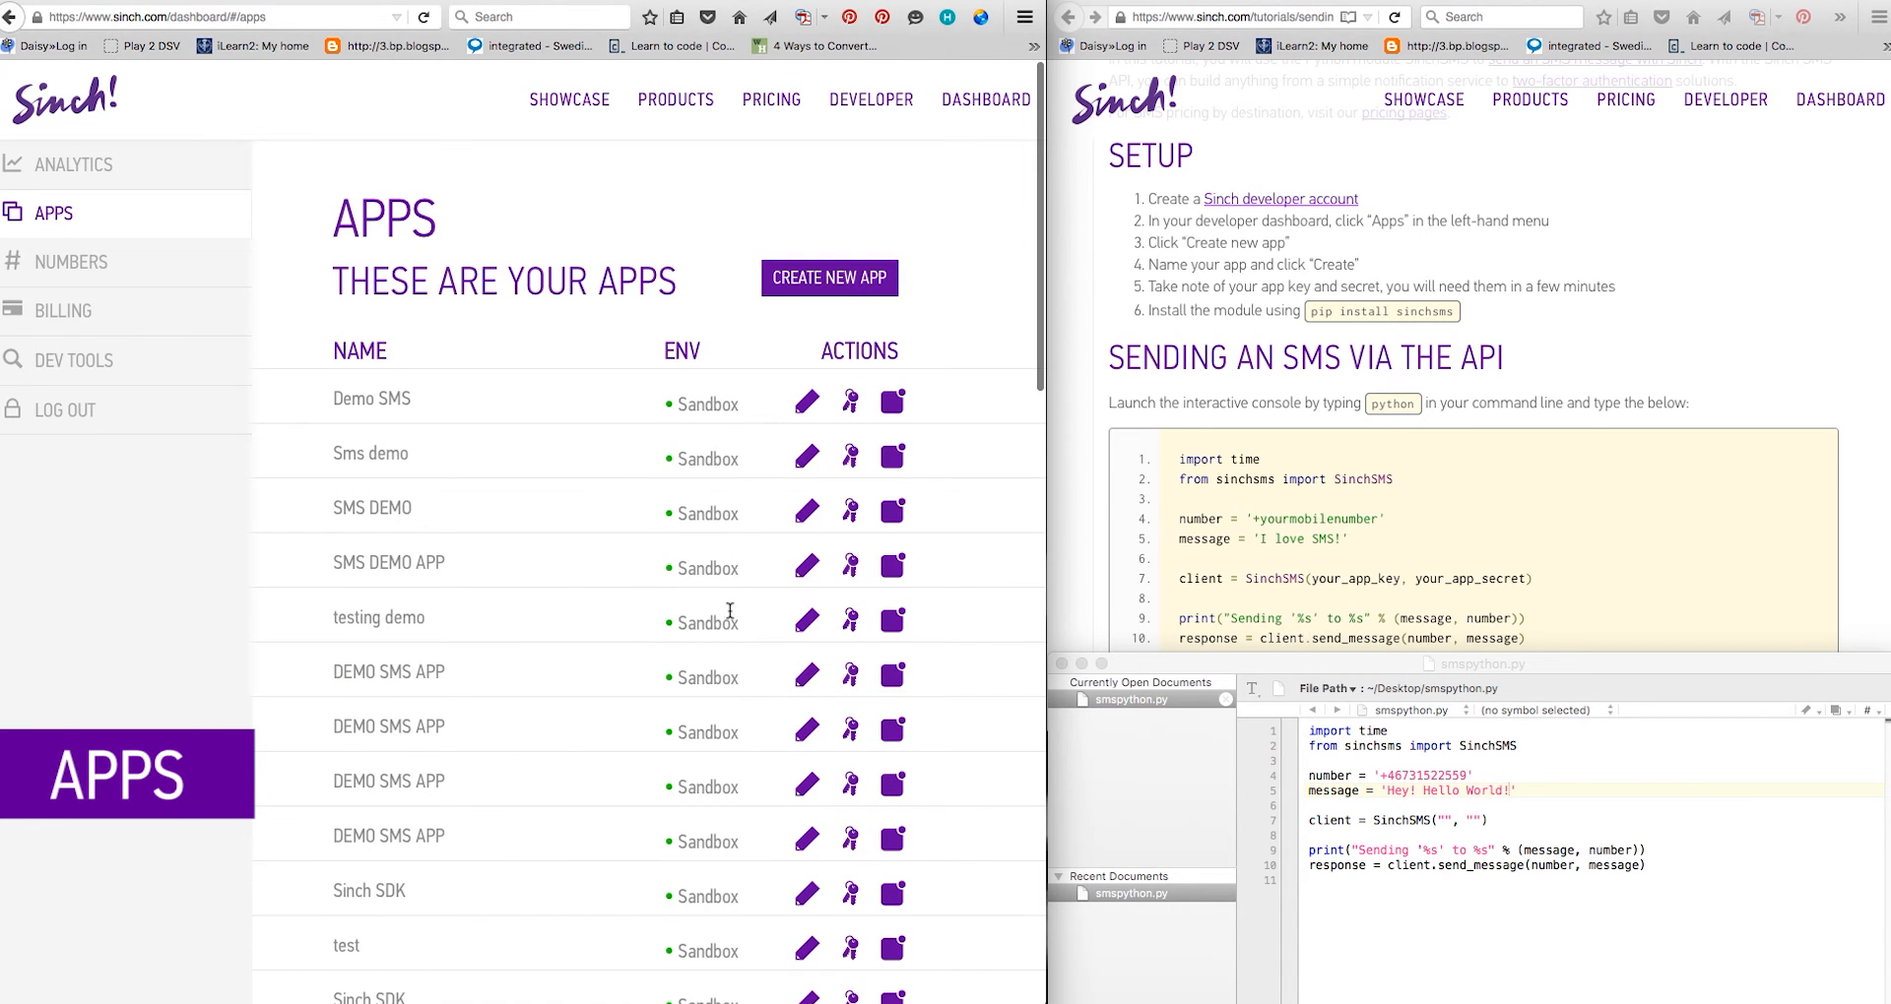
Step: Scroll to the SMS API Python app and reveal its hostname, key and secret
{"action": "scroll", "scroll_direction": "down", "scroll_amount": 3}
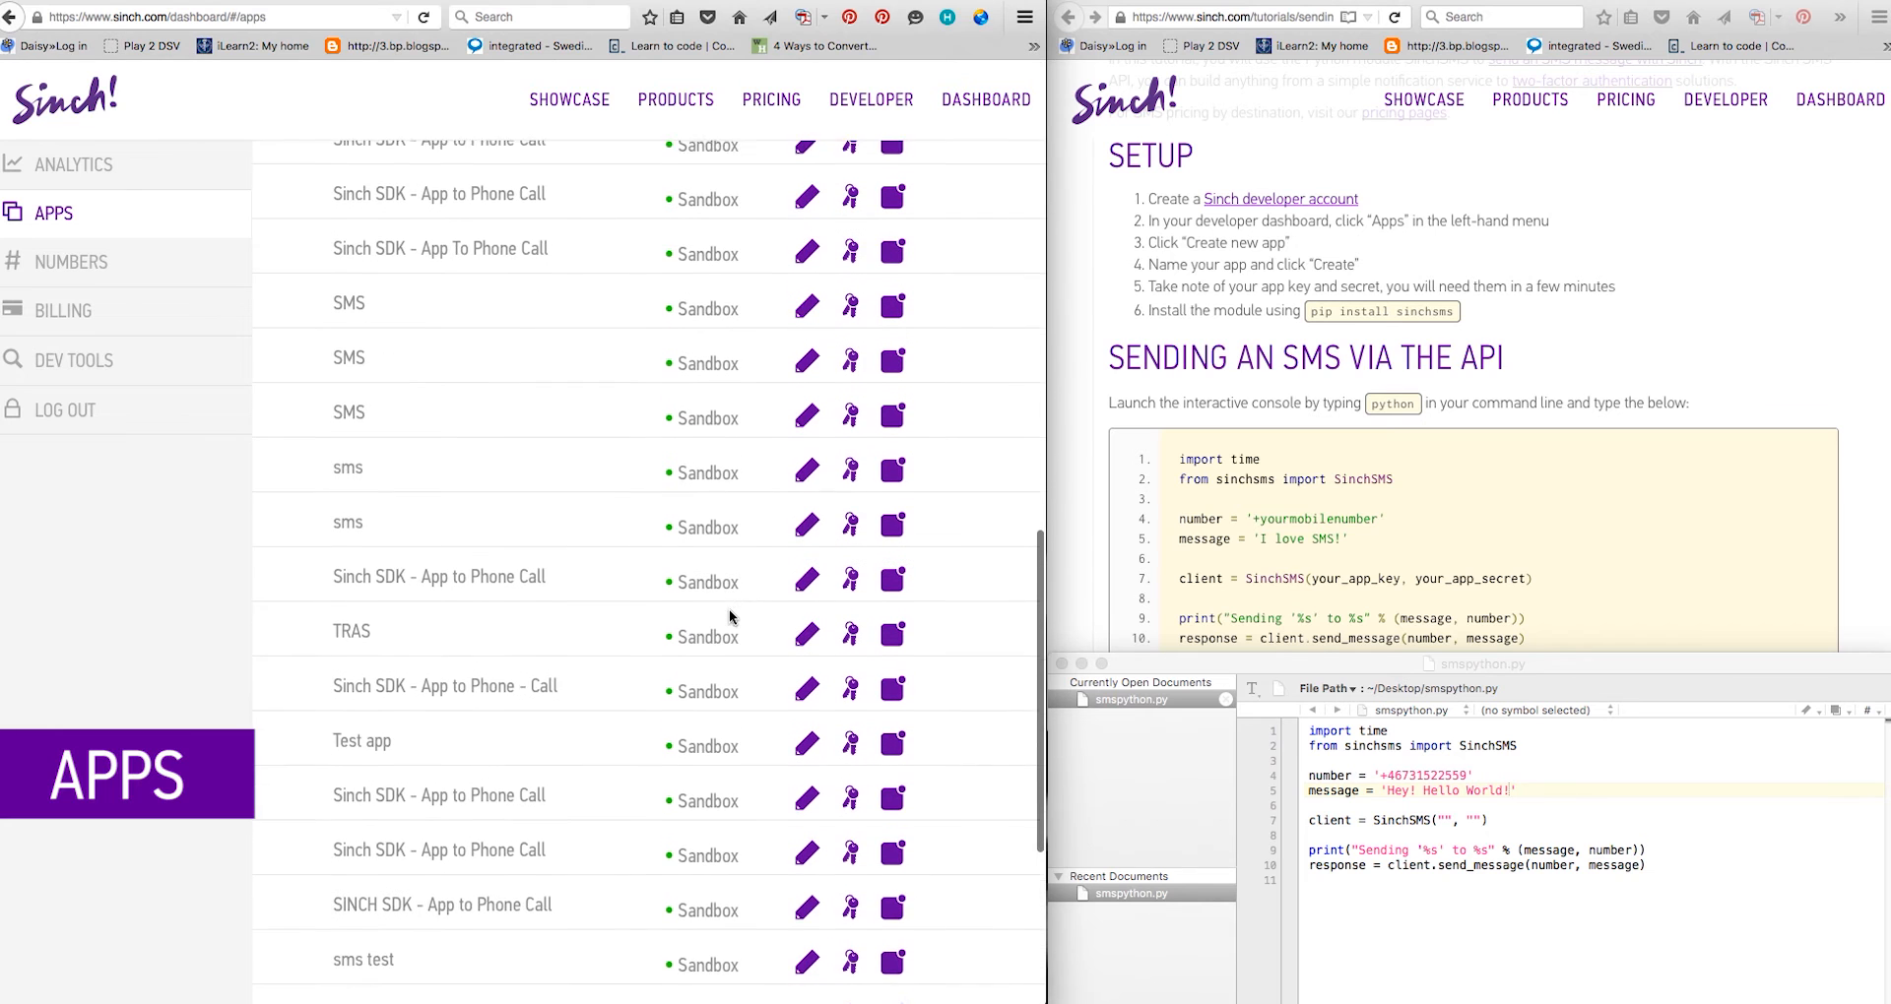
{"action": "scroll", "scroll_direction": "down", "scroll_amount": 3}
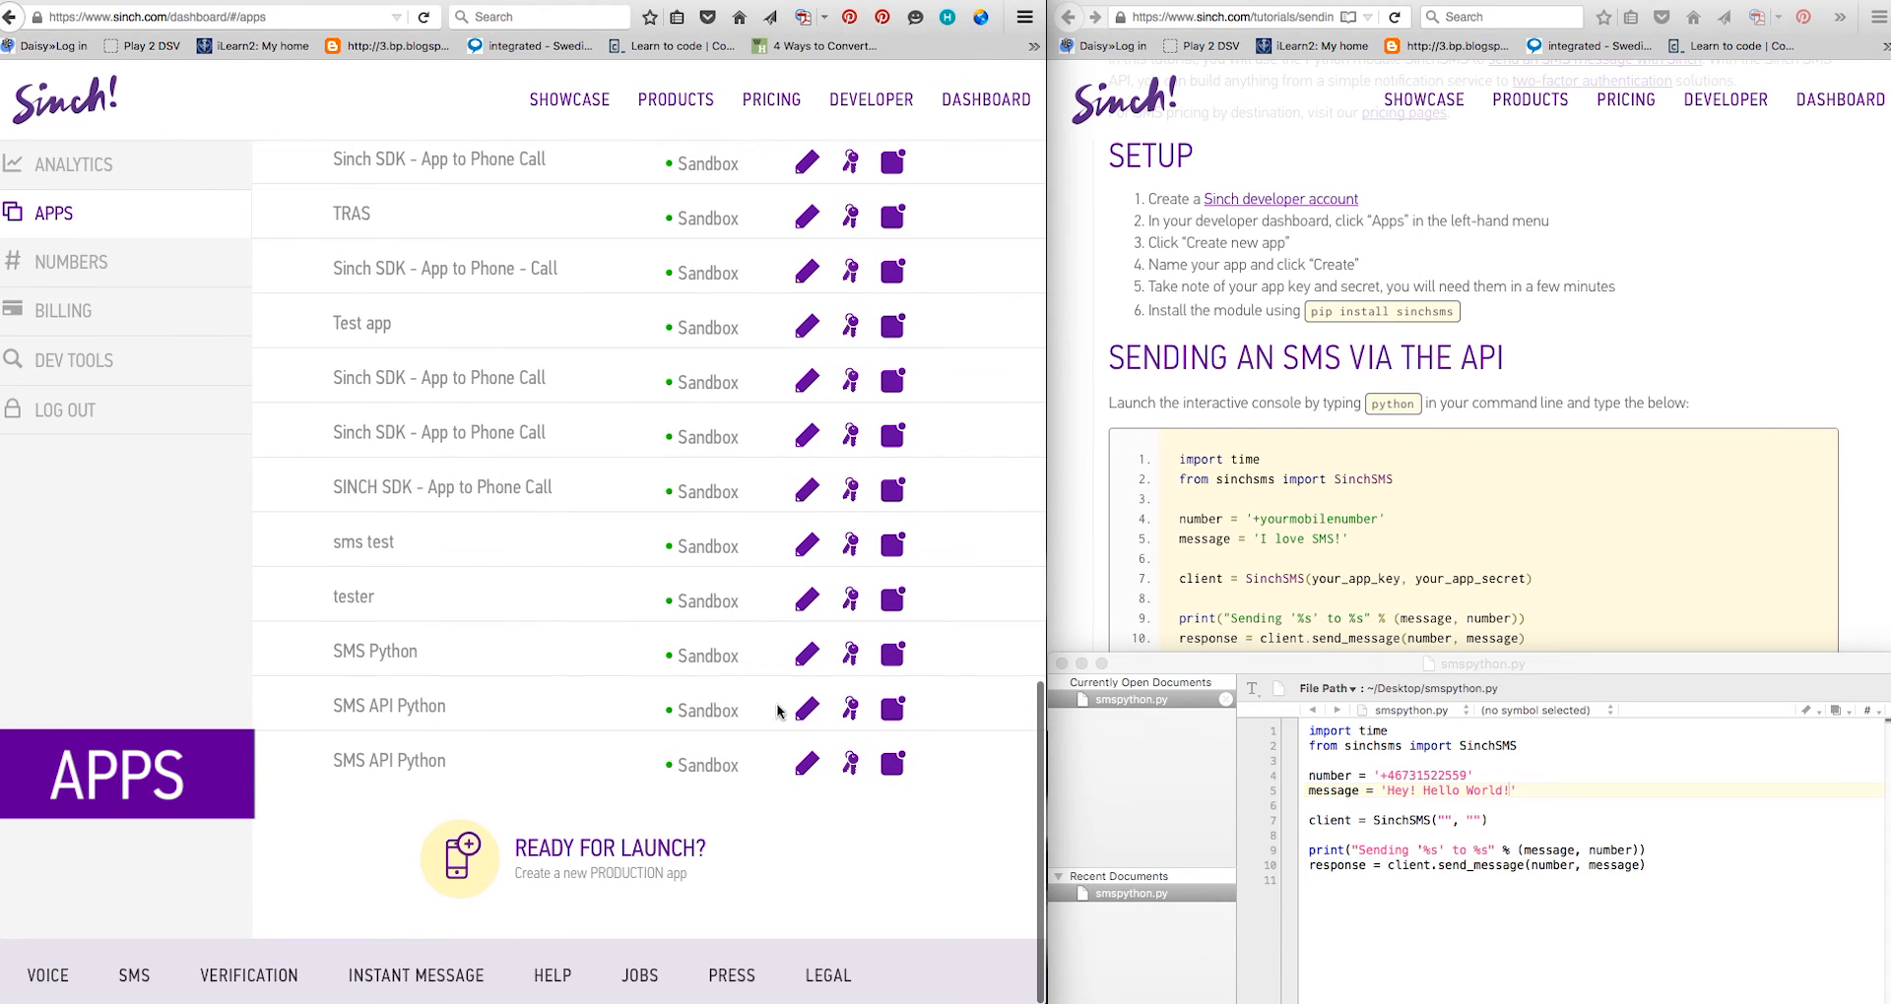
{"action": "left_click", "coordinate": [849, 764]}
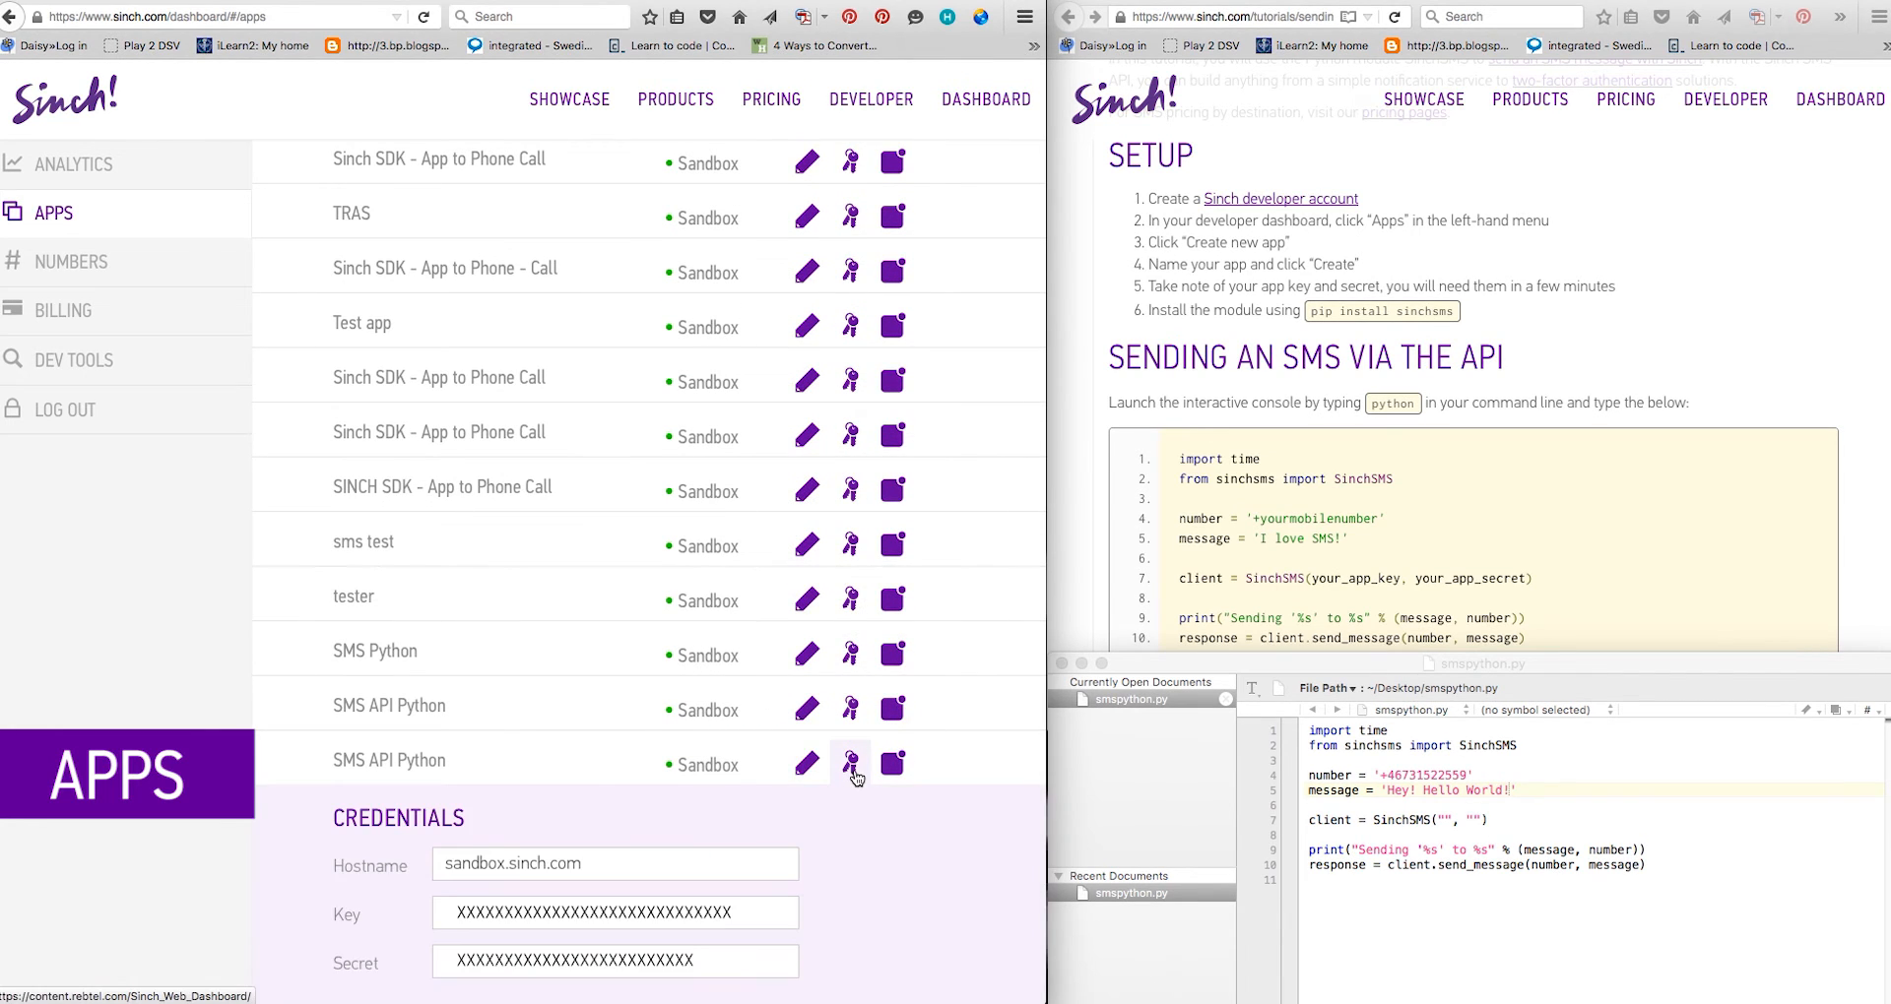
{"action": "scroll", "scroll_direction": "down", "scroll_amount": 3}
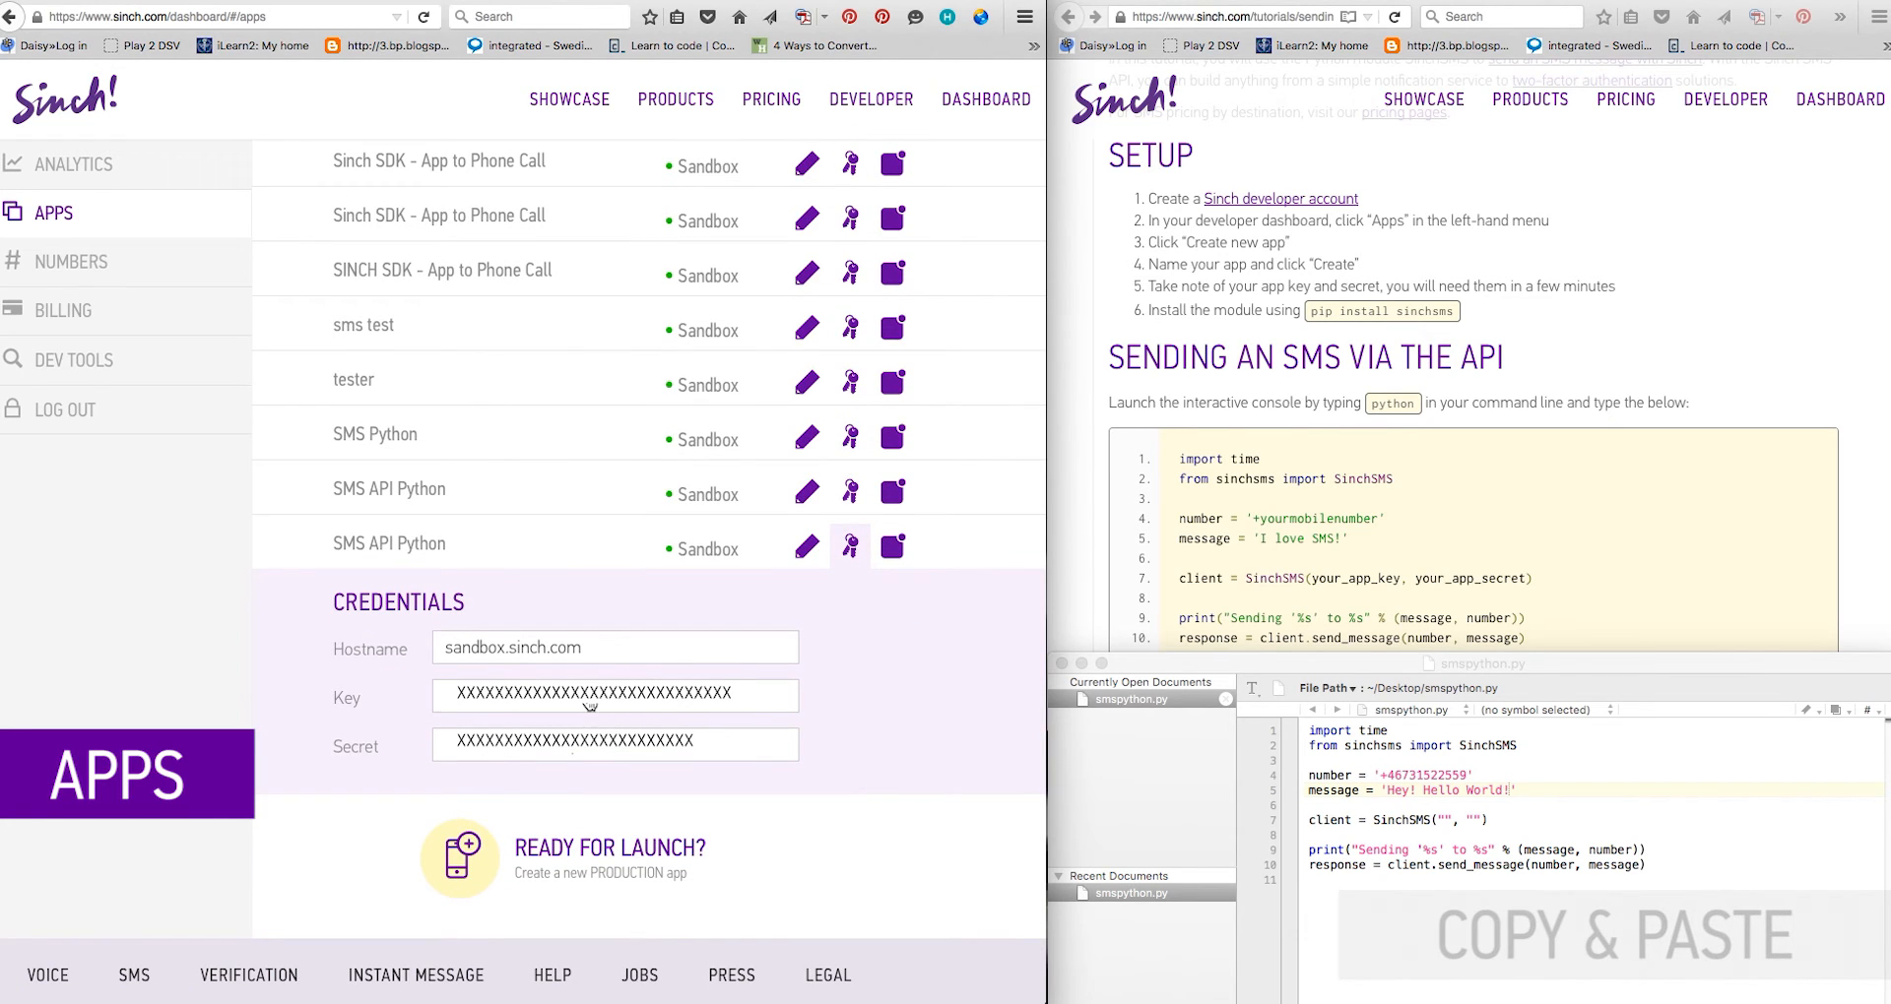
Step: Copy the app key and secret into SinchSMS("", "") in smspython.py
{"action": "triple_click", "coordinate": [613, 696]}
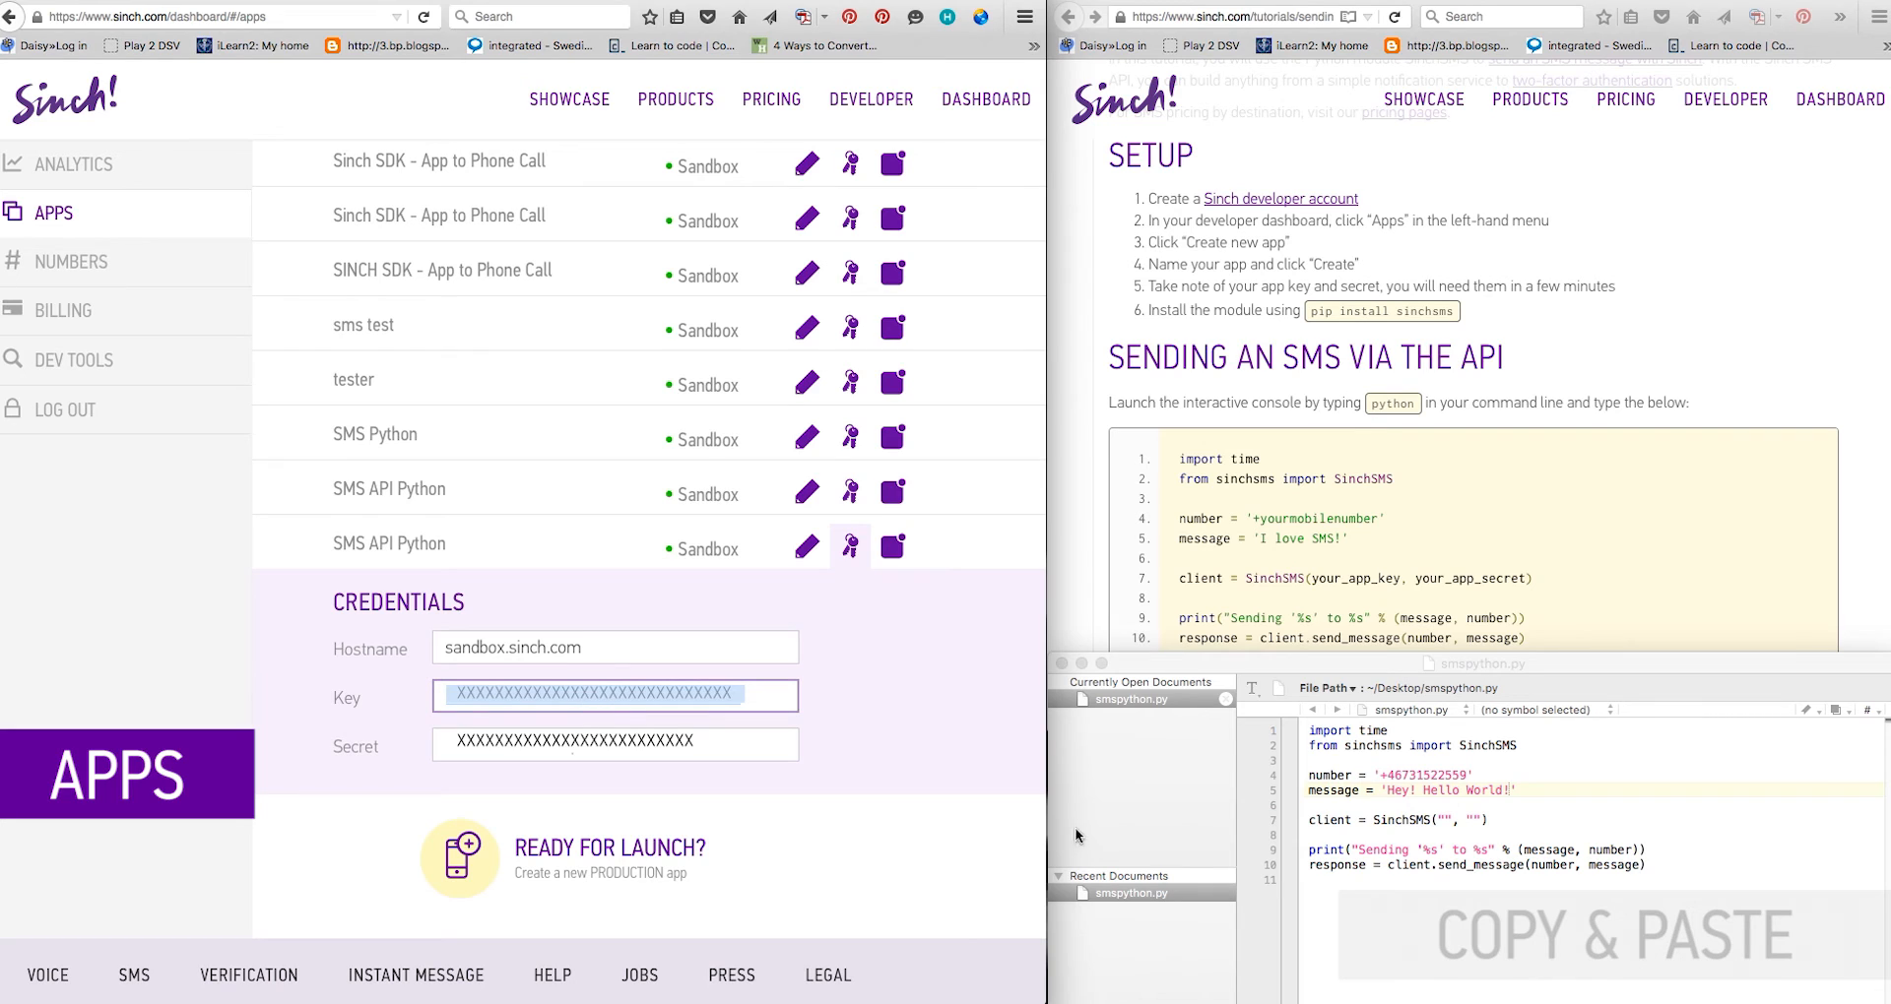
{"action": "mouse_move", "coordinate": [1445, 820]}
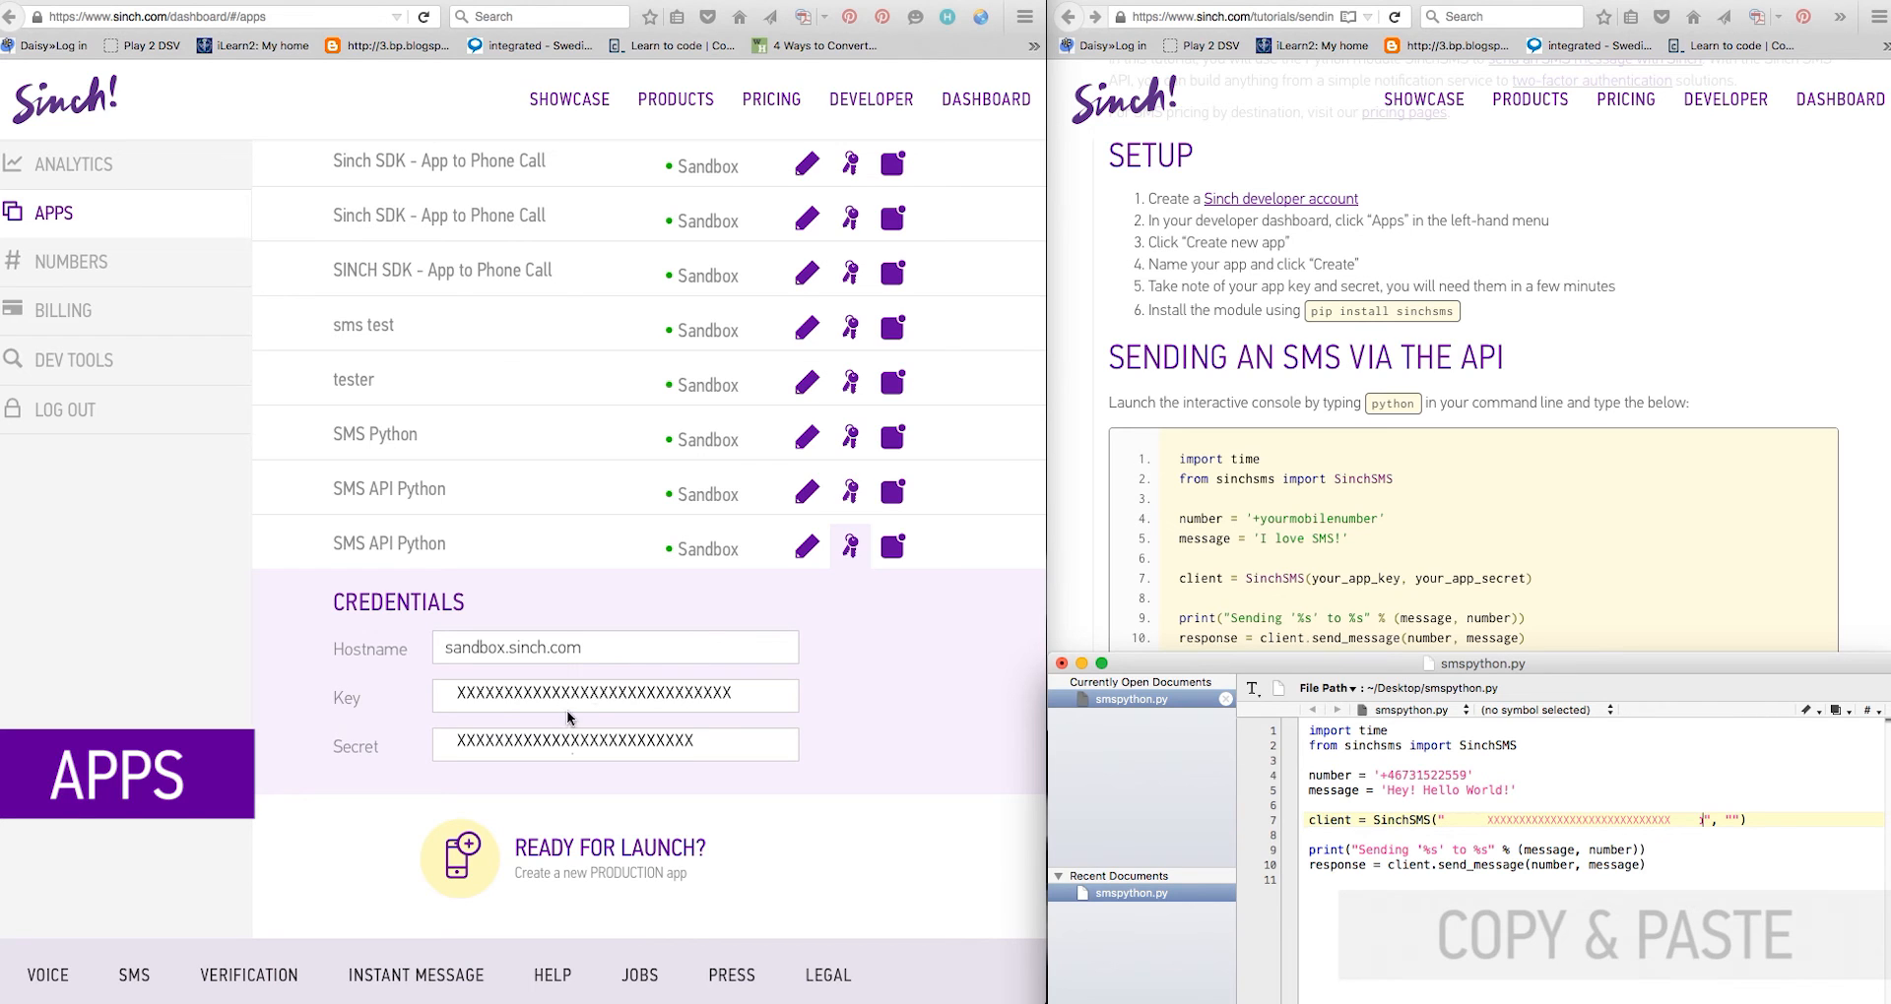
{"action": "triple_click", "coordinate": [613, 745]}
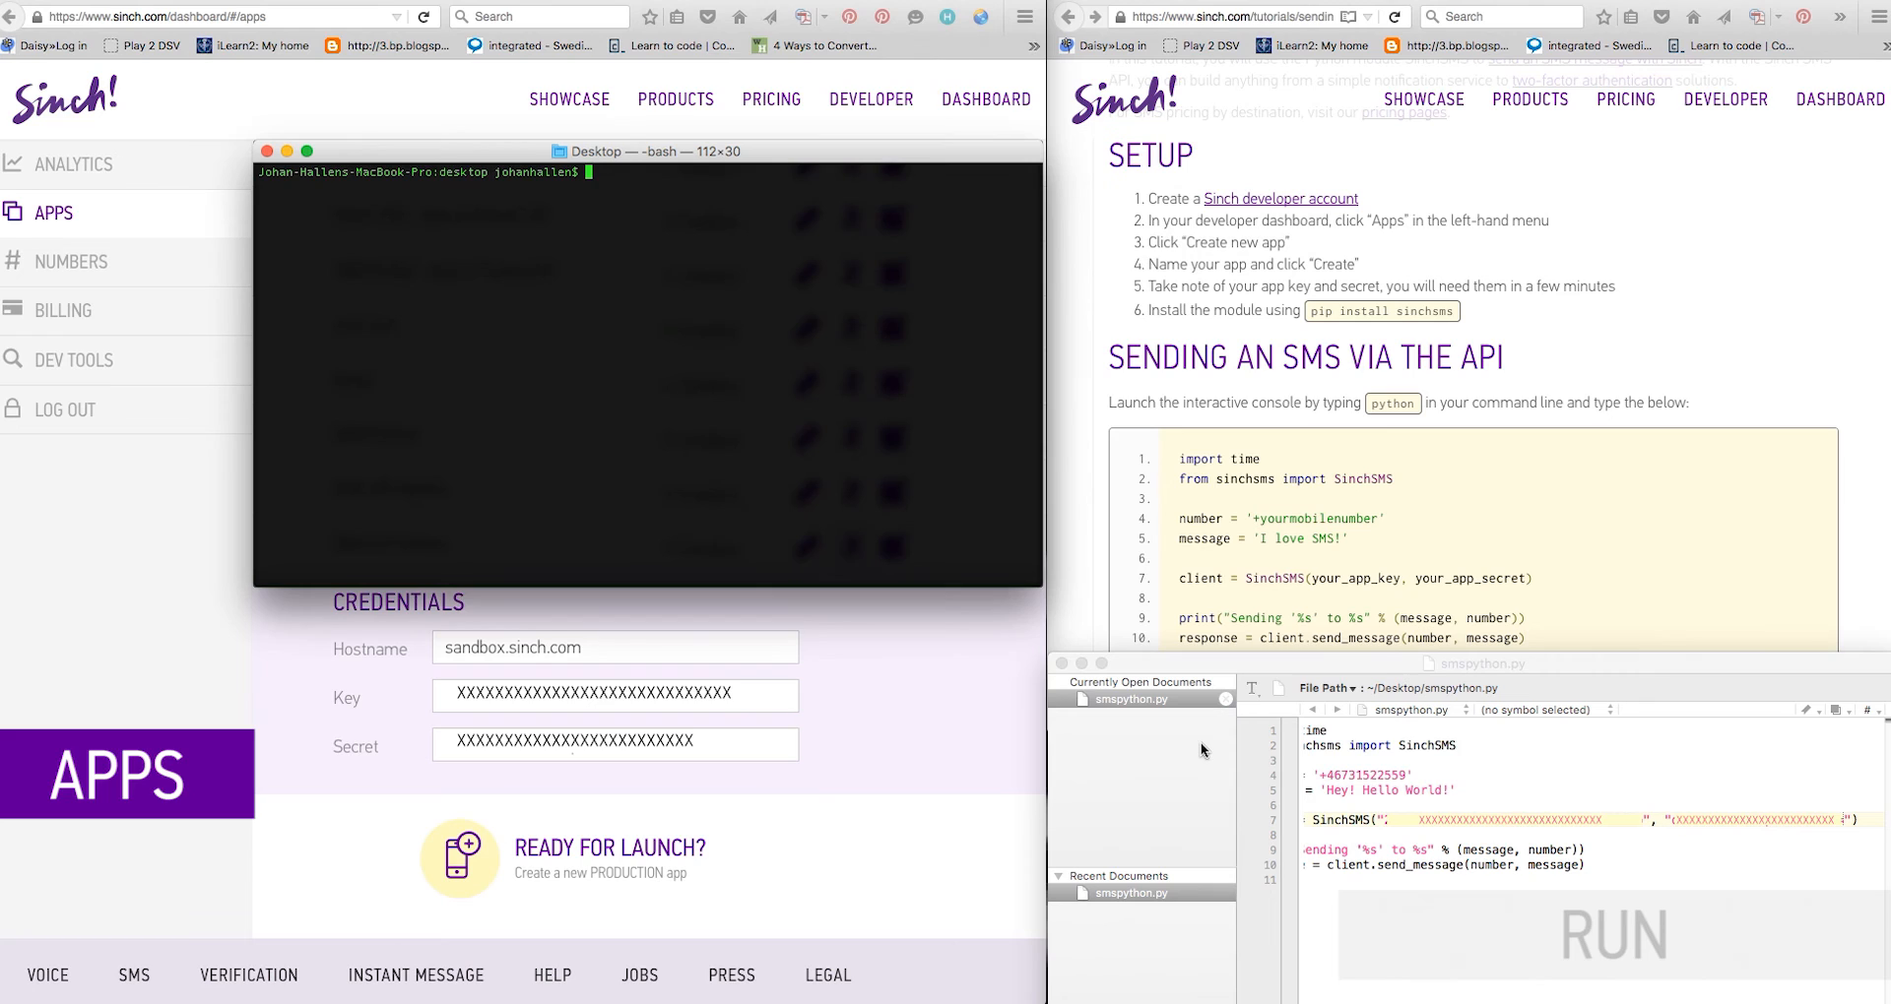
Step: Run smspython.py with python in Terminal to send 'Hey! Hello World!'
{"action": "type", "text": "python /Users/johanhallen/Desktop/smspython.py"}
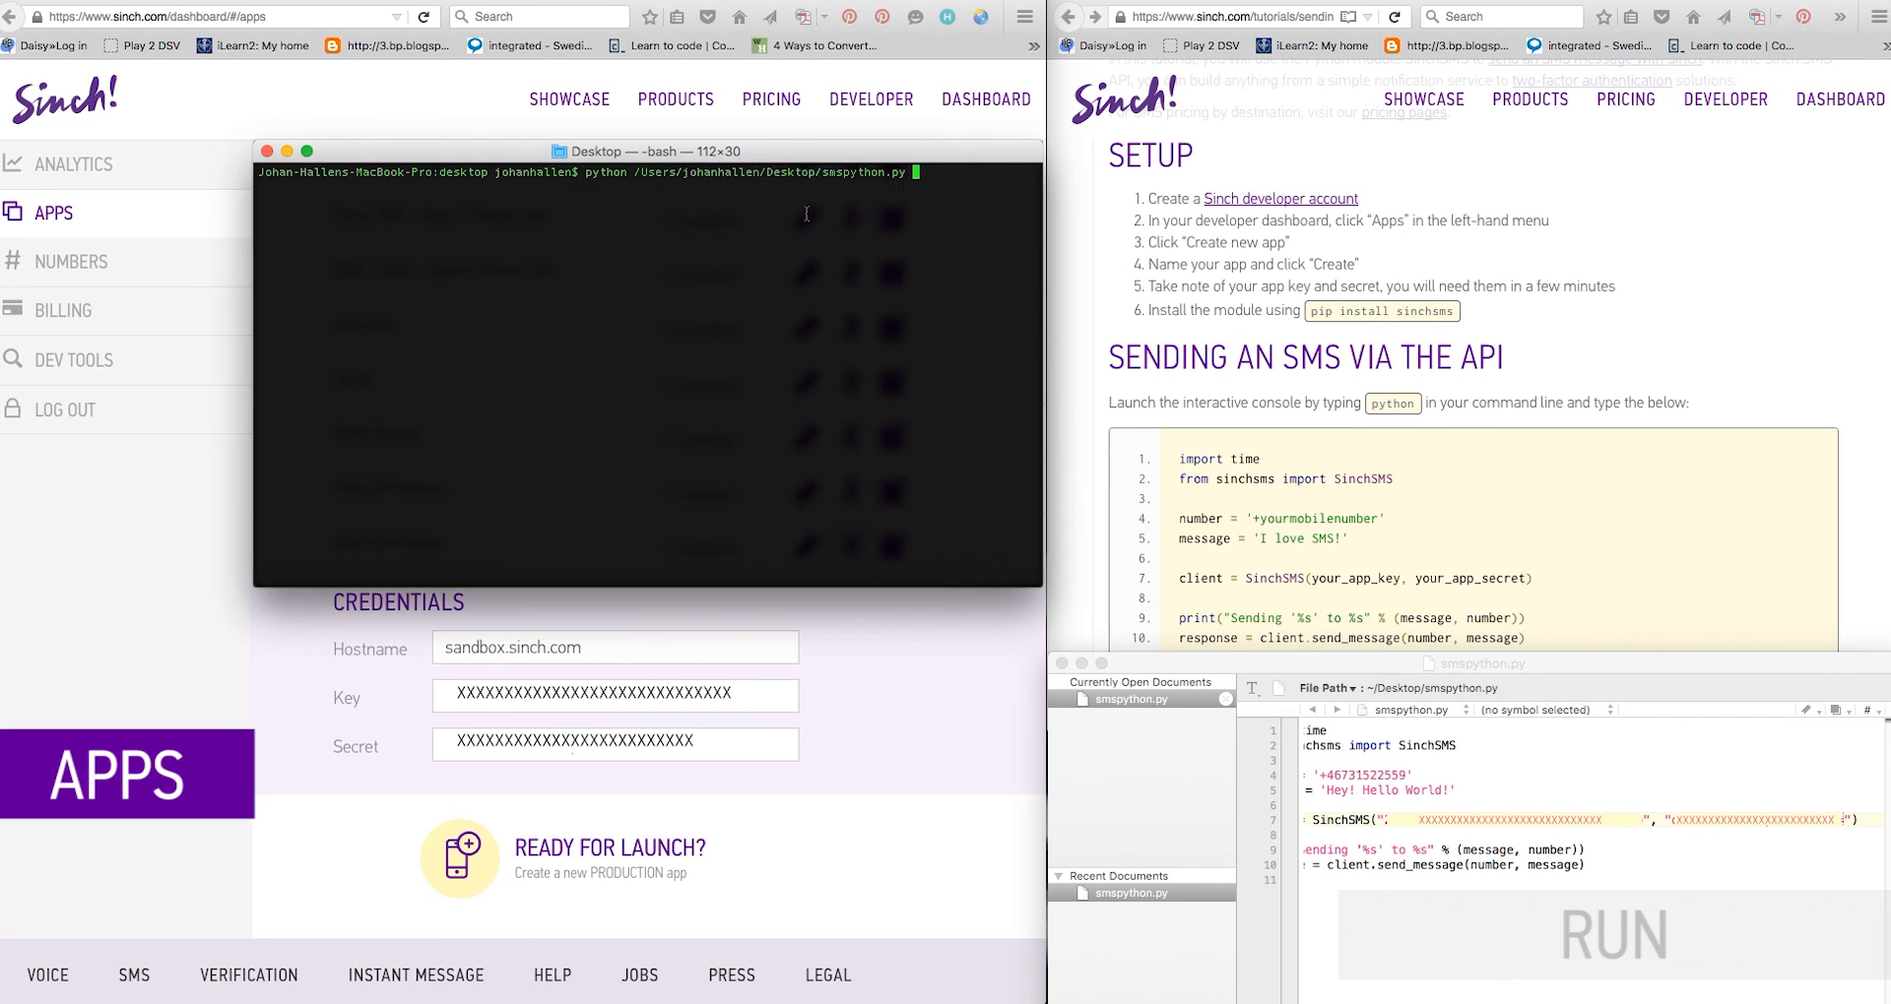
{"action": "key", "text": "Return"}
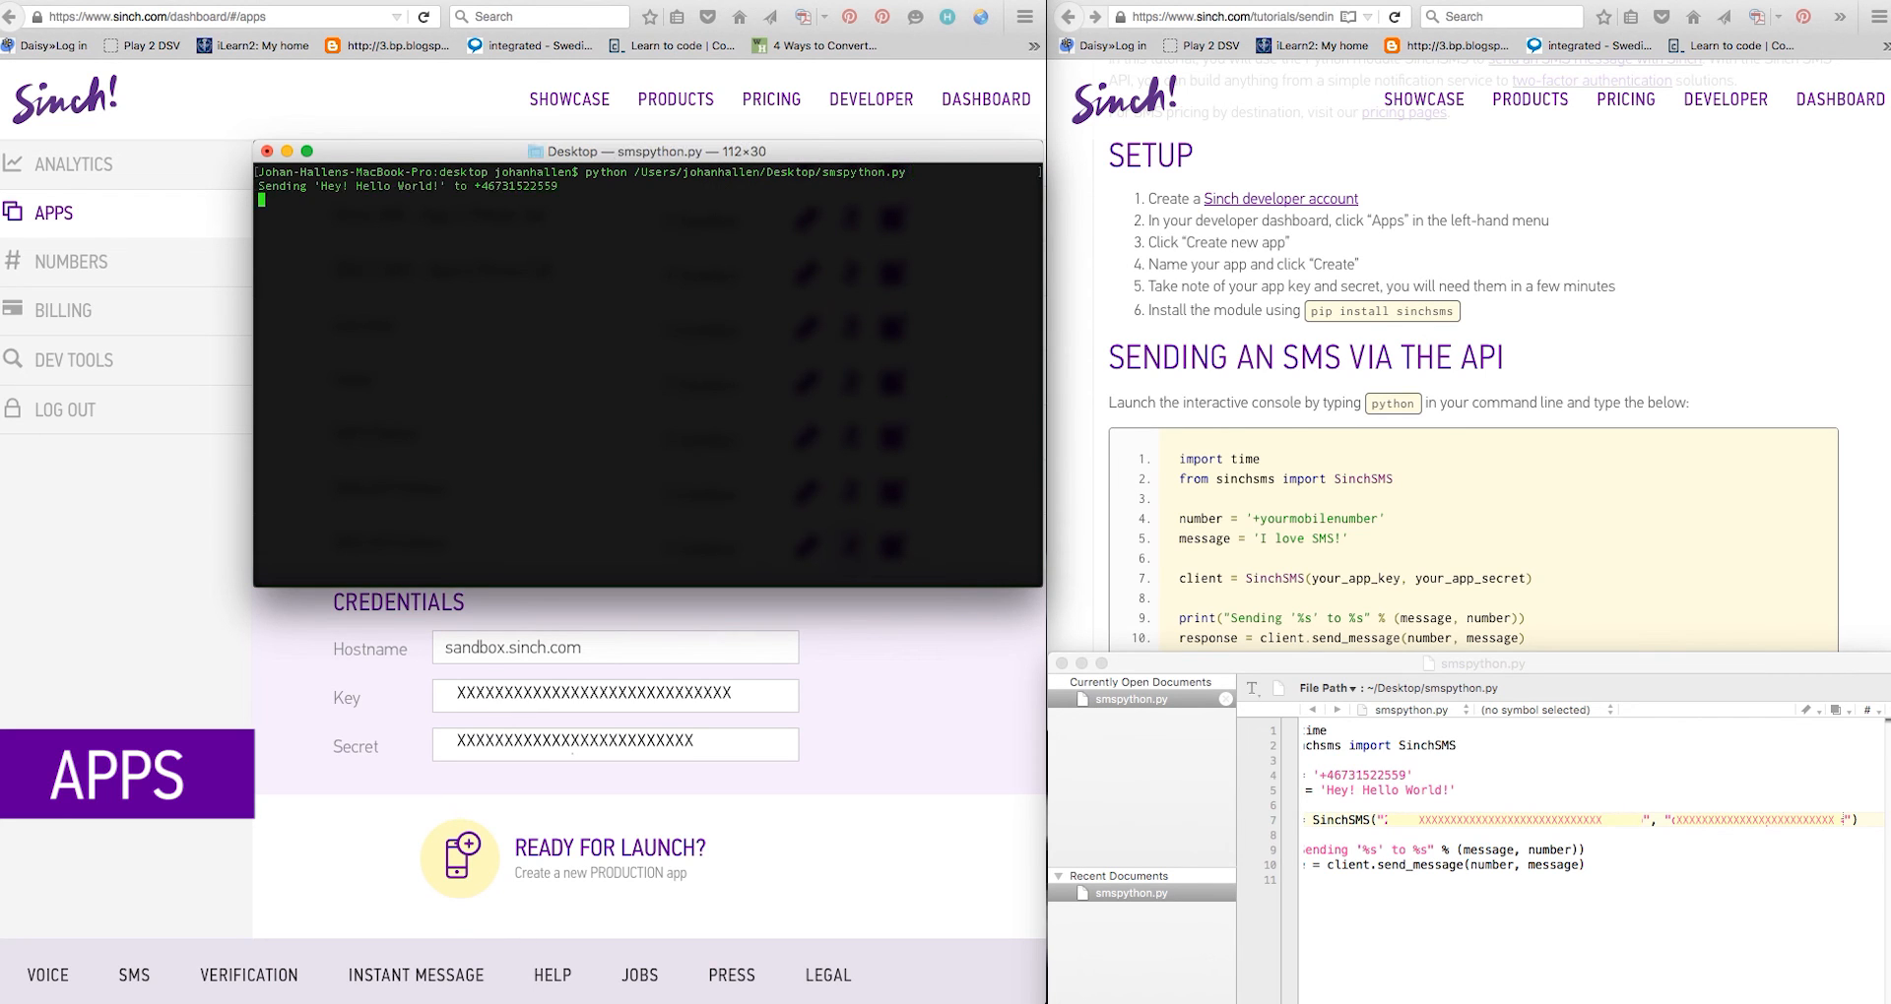